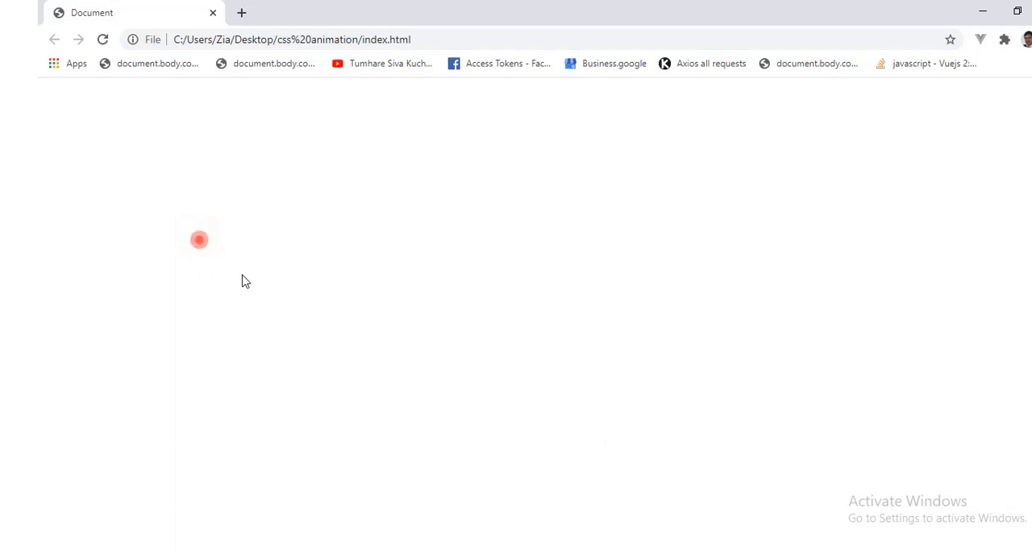
pyautogui.moveTo(235, 272)
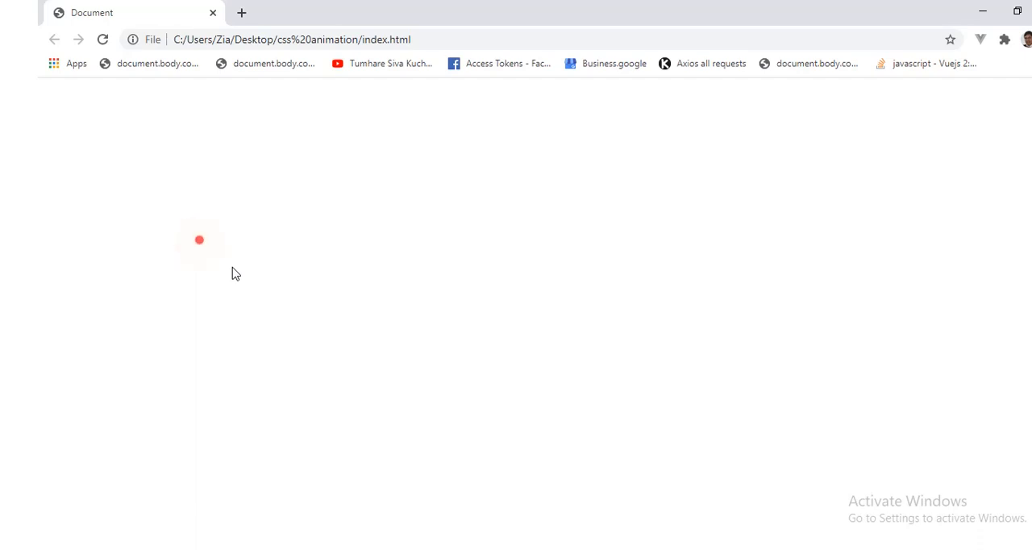
pyautogui.moveTo(515, 322)
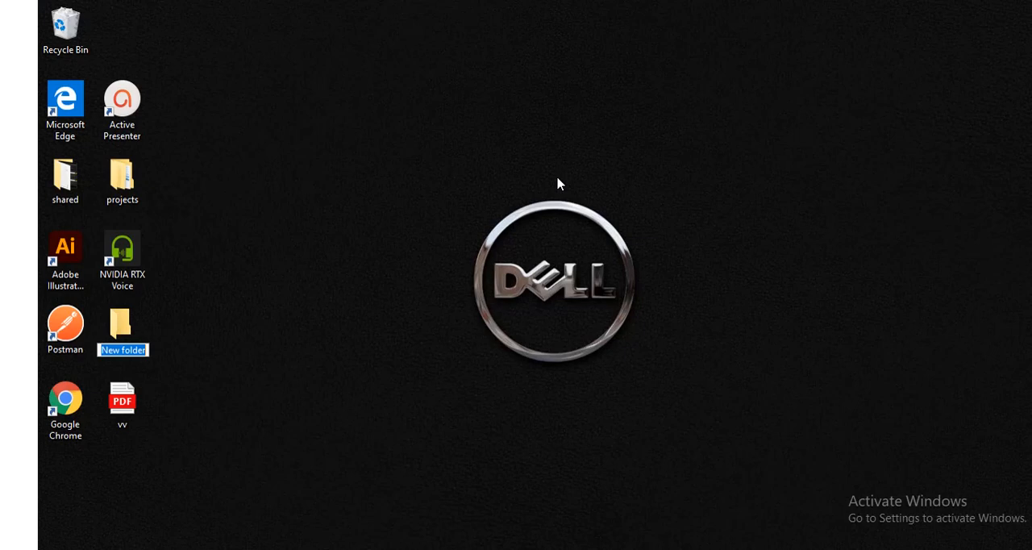
# Name the new desktop folder 'css animation'
pyautogui.write('cc')
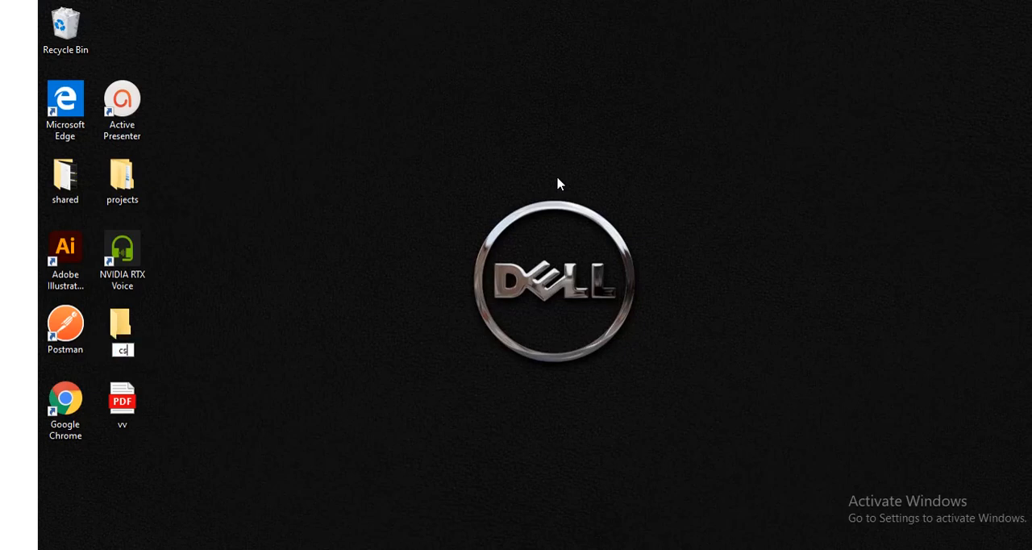
pyautogui.write('css animation')
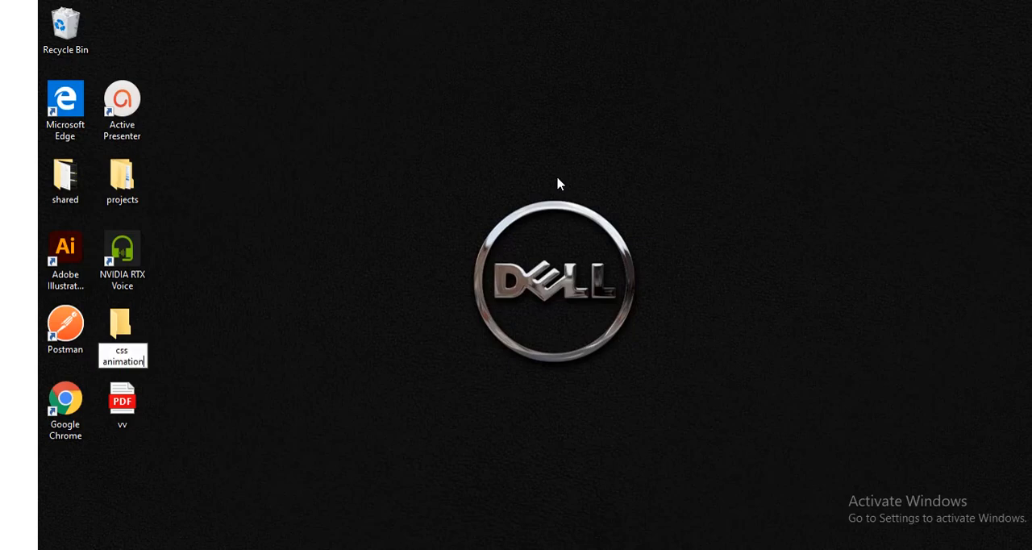
# Open the empty 'css animation' folder with Code from File Explorer
pyautogui.doubleClick(122, 331)
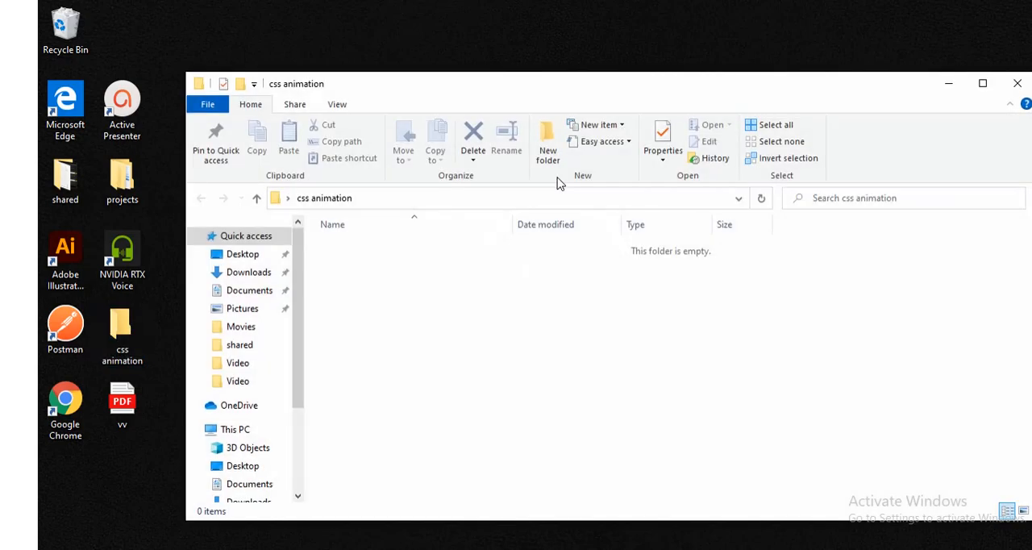
pyautogui.moveTo(589, 271)
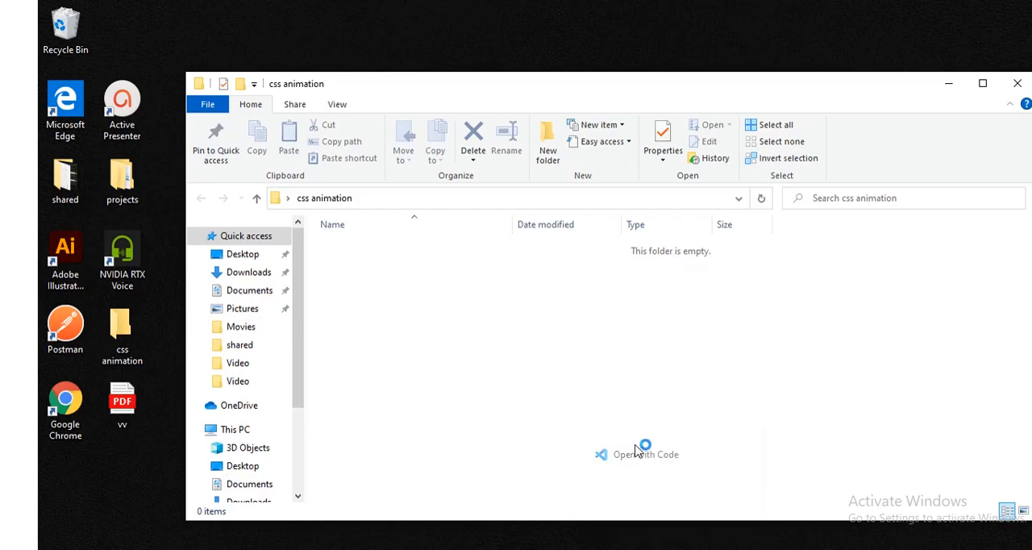
pyautogui.click(645, 454)
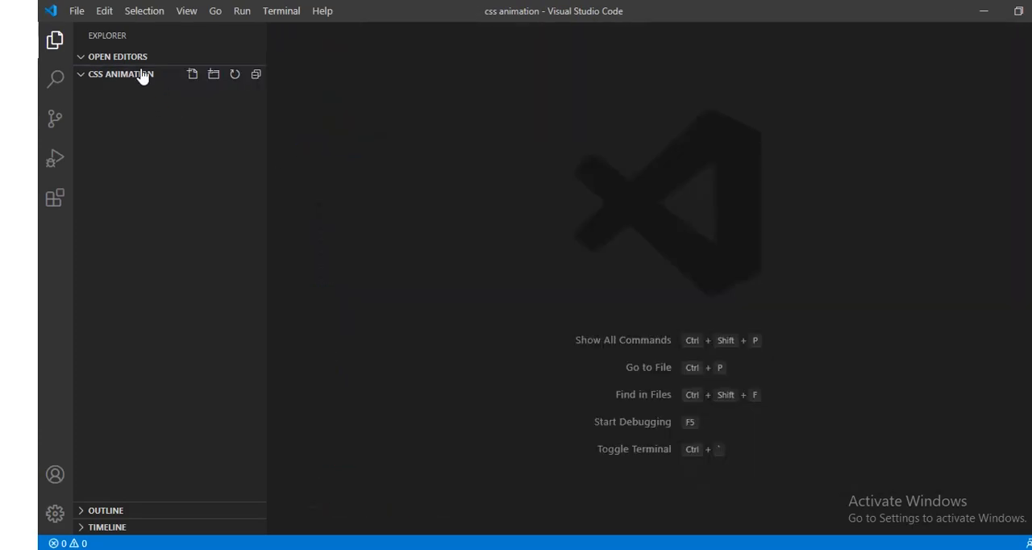
# Create index.html in the workspace and type the ! Emmet abbreviation
pyautogui.click(192, 74)
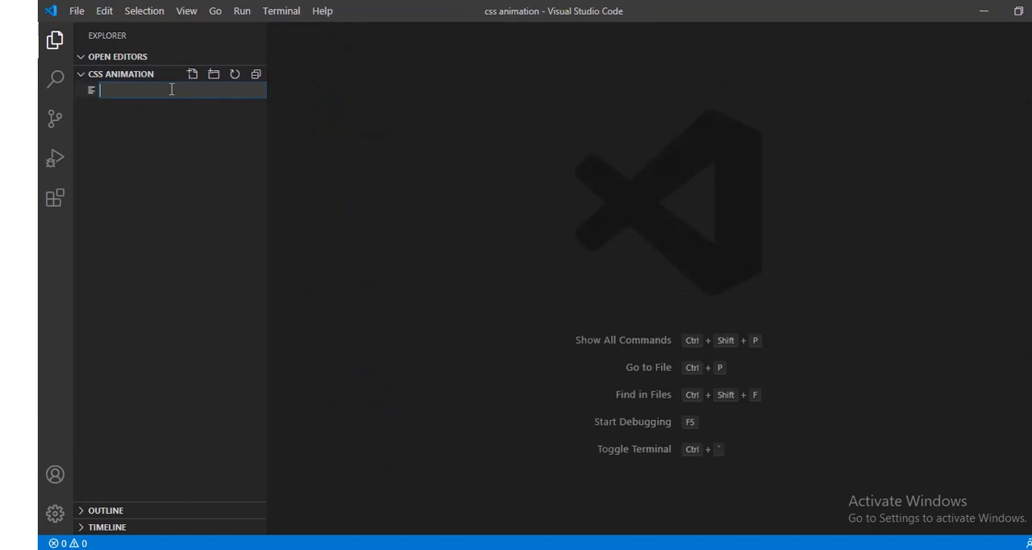
pyautogui.write('index.')
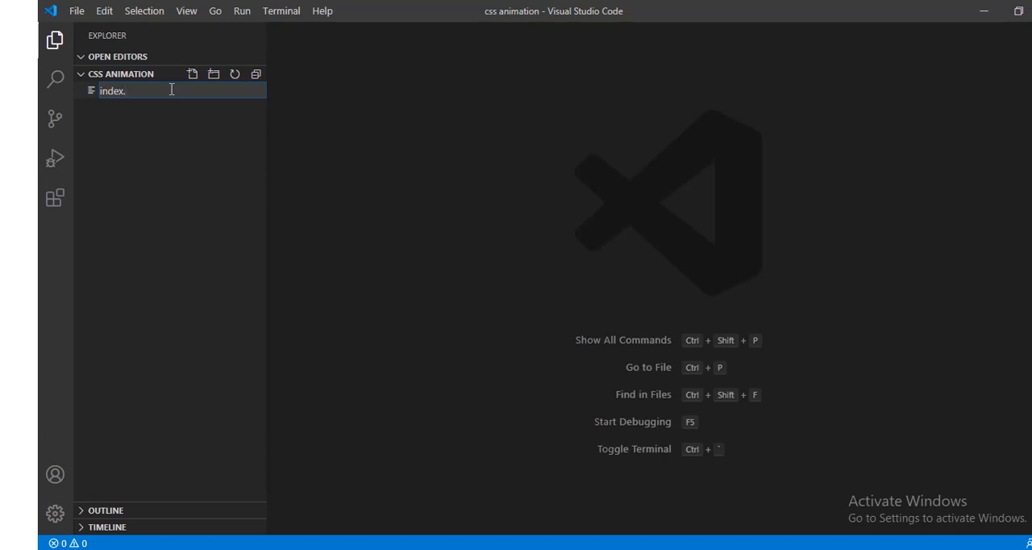
pyautogui.write('html')
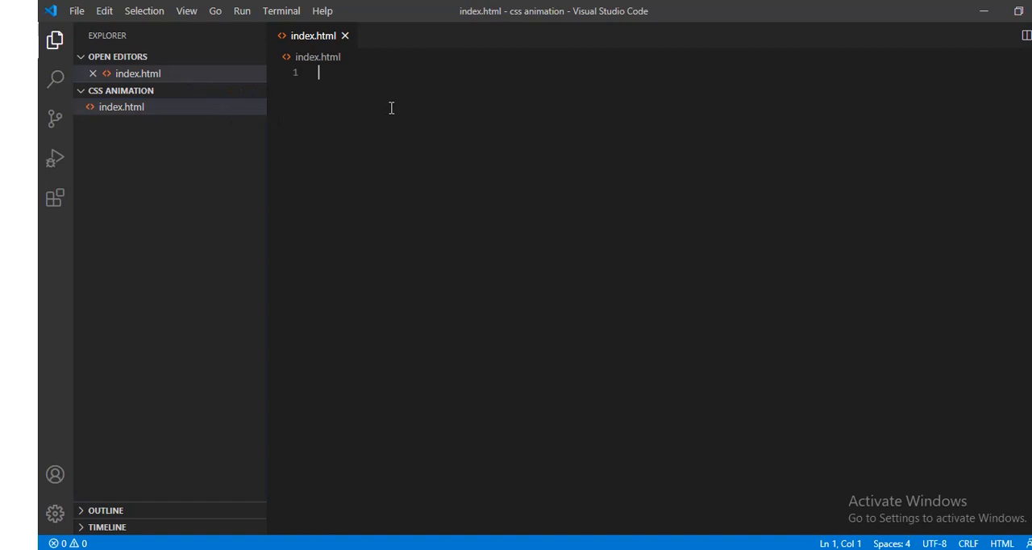
pyautogui.write('!')
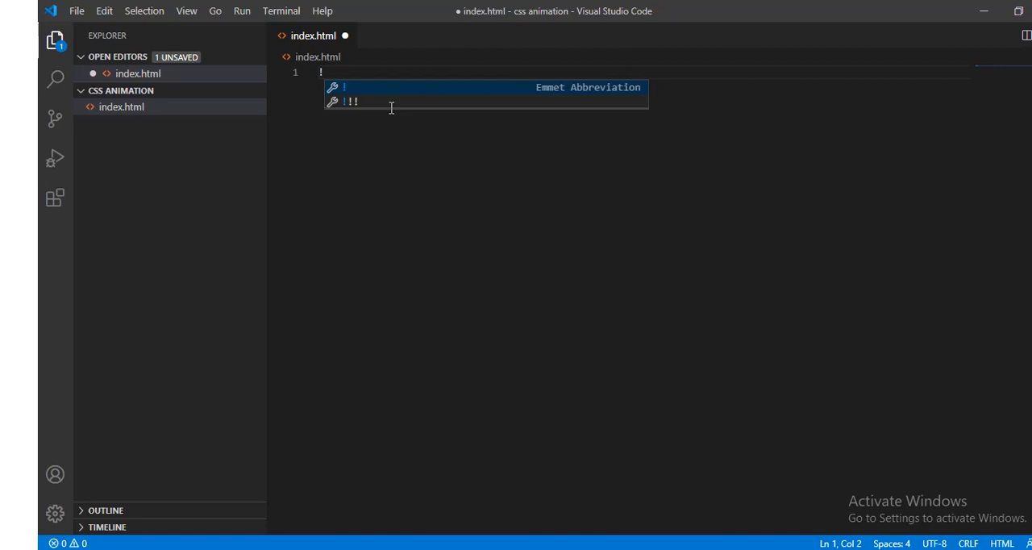
# Expand ! into boilerplate, add a div.circle element, and place the cursor after the title
pyautogui.press('Tab')
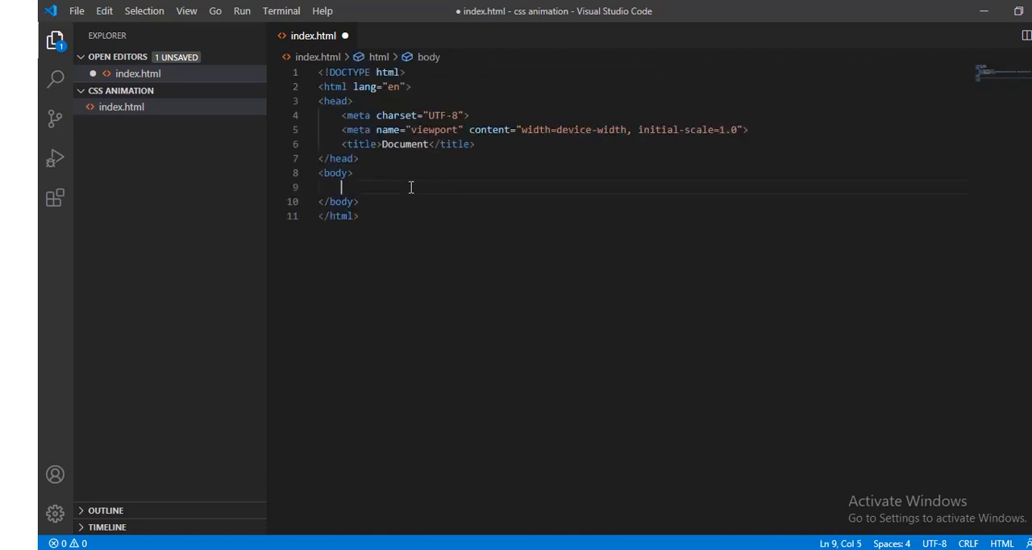
pyautogui.write('div')
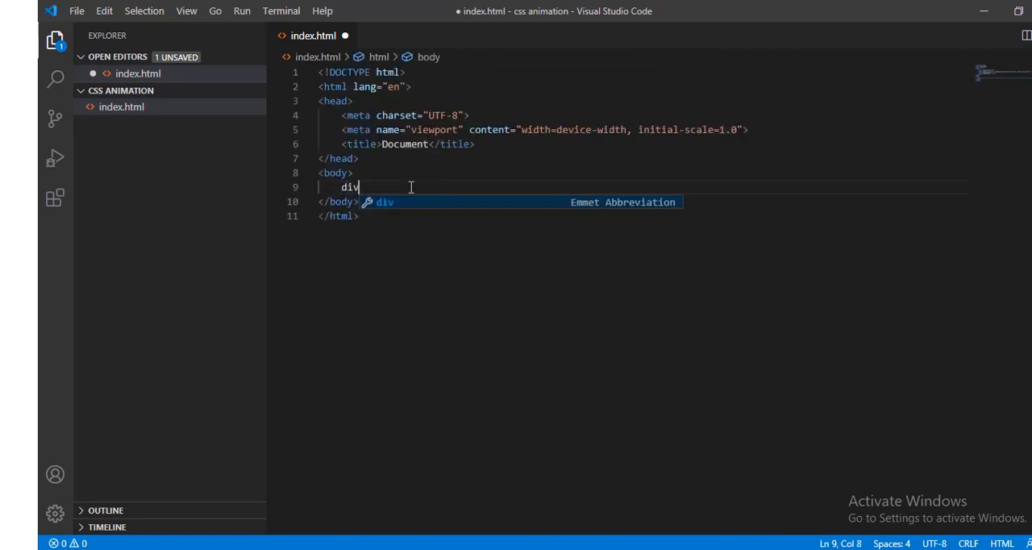
pyautogui.write('.ci')
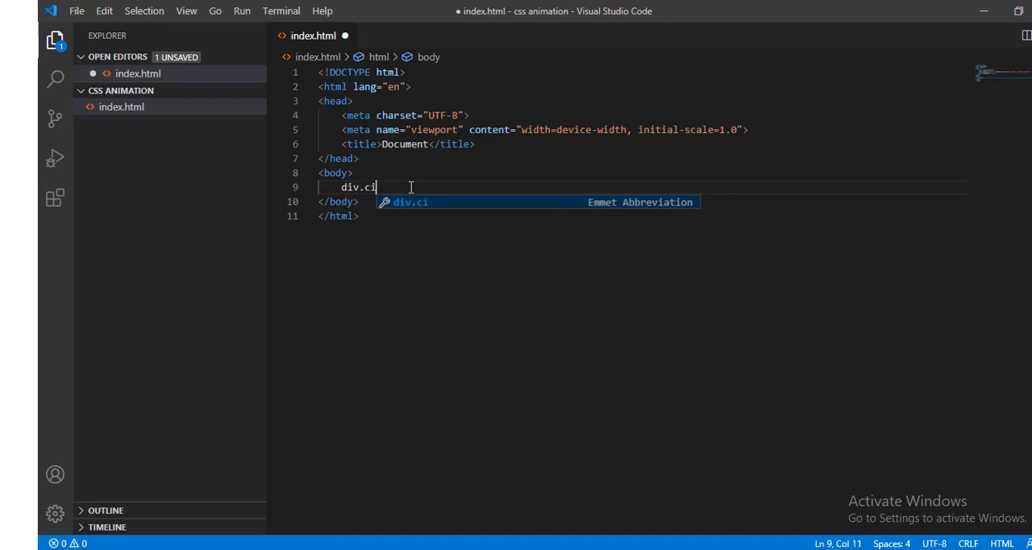
pyautogui.write('rcle')
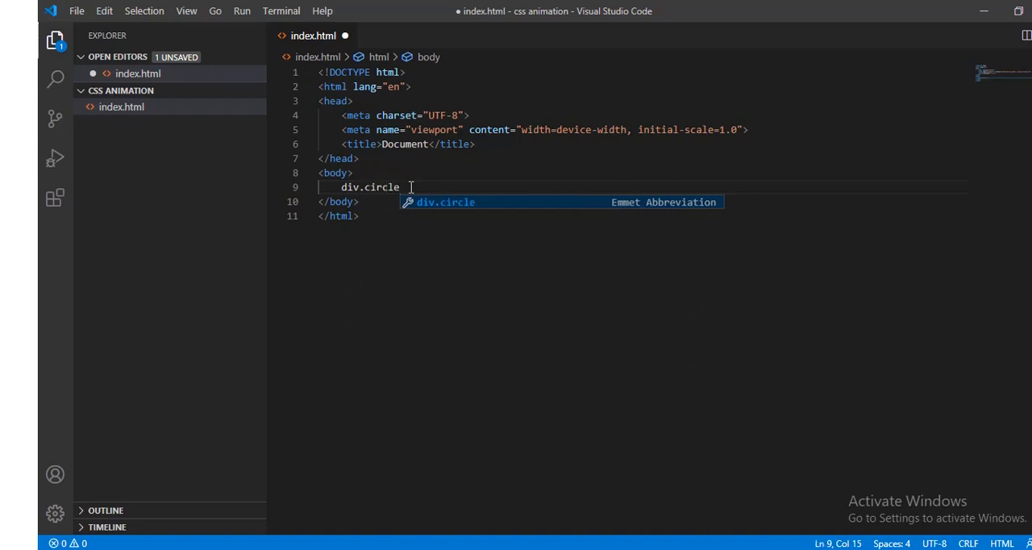
pyautogui.press('Tab')
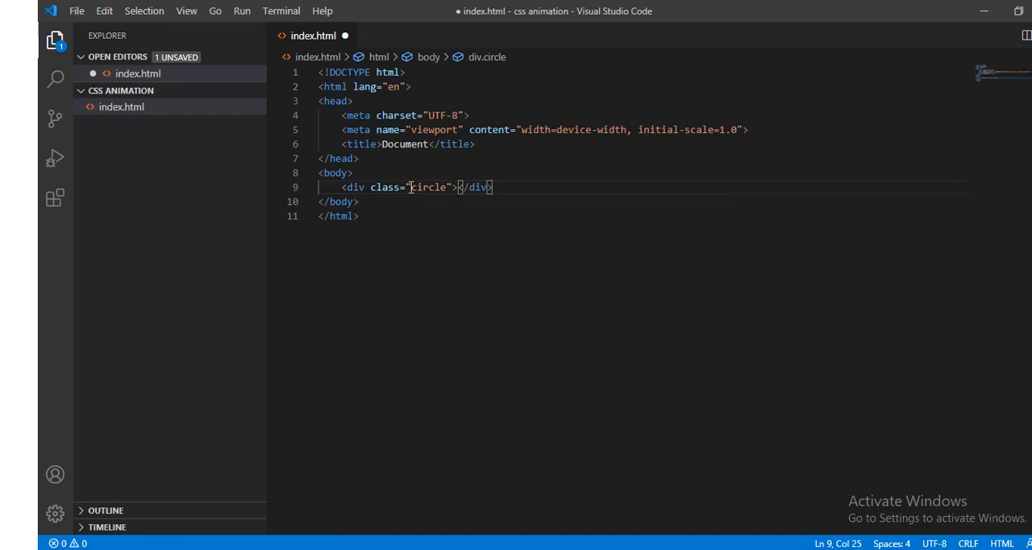
pyautogui.click(476, 143)
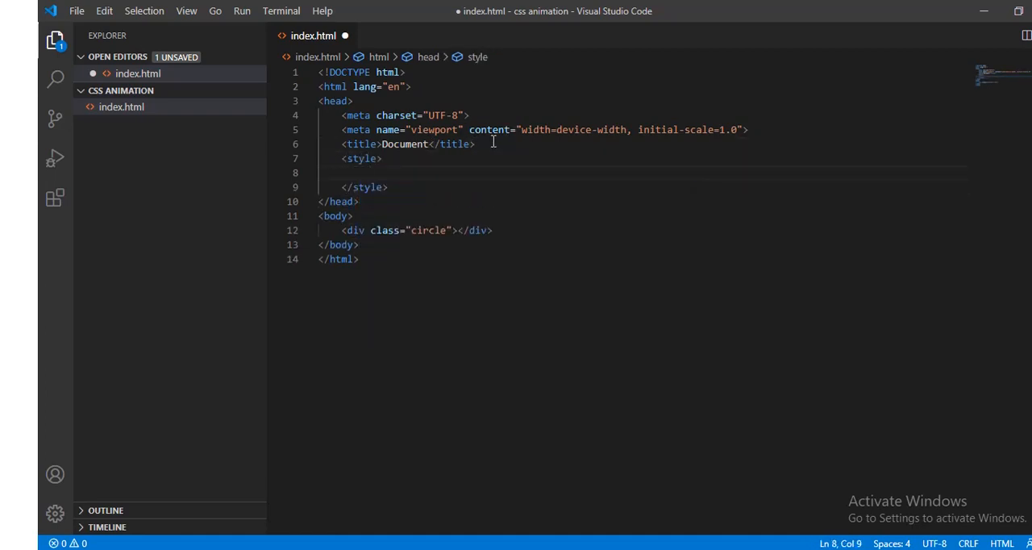
# Add a body rule with padding-top and padding-left of 500px, then start a .circle selector
pyautogui.write('bo')
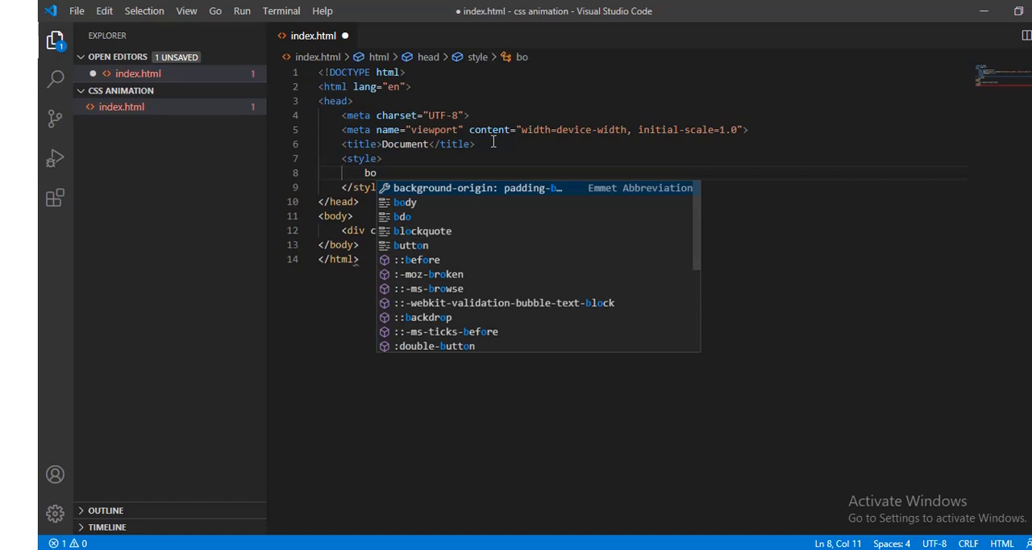
pyautogui.write('dy')
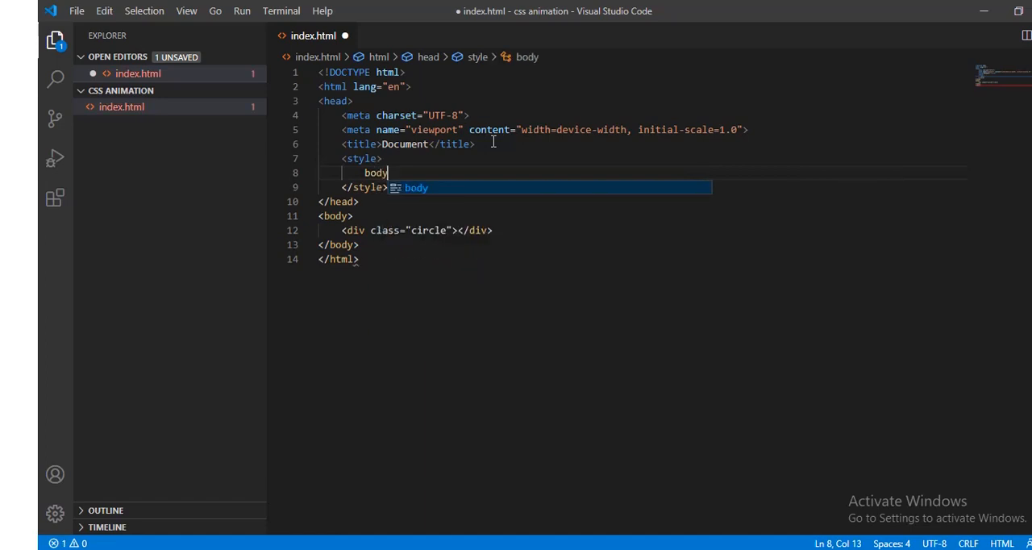
pyautogui.write('{padding:')
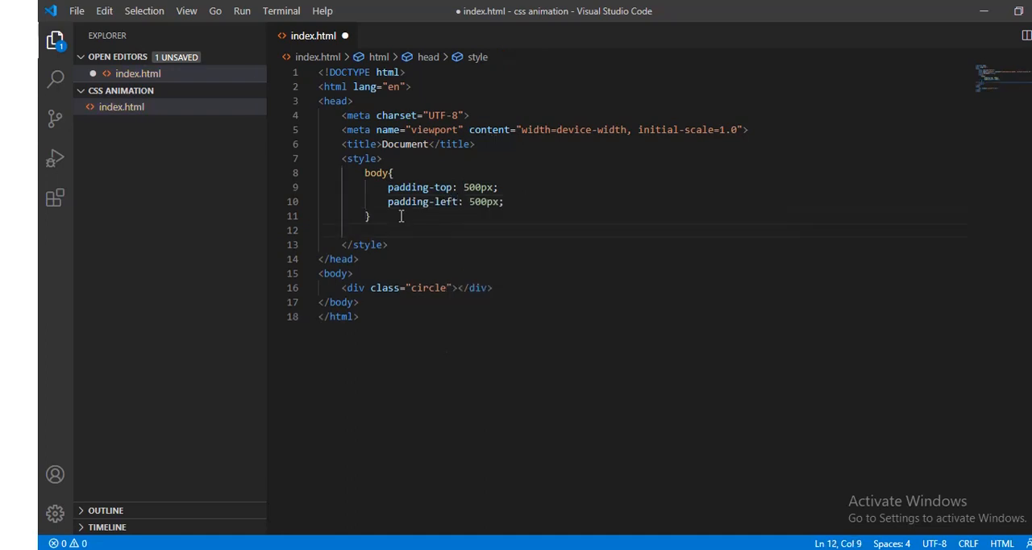
pyautogui.write('ci')
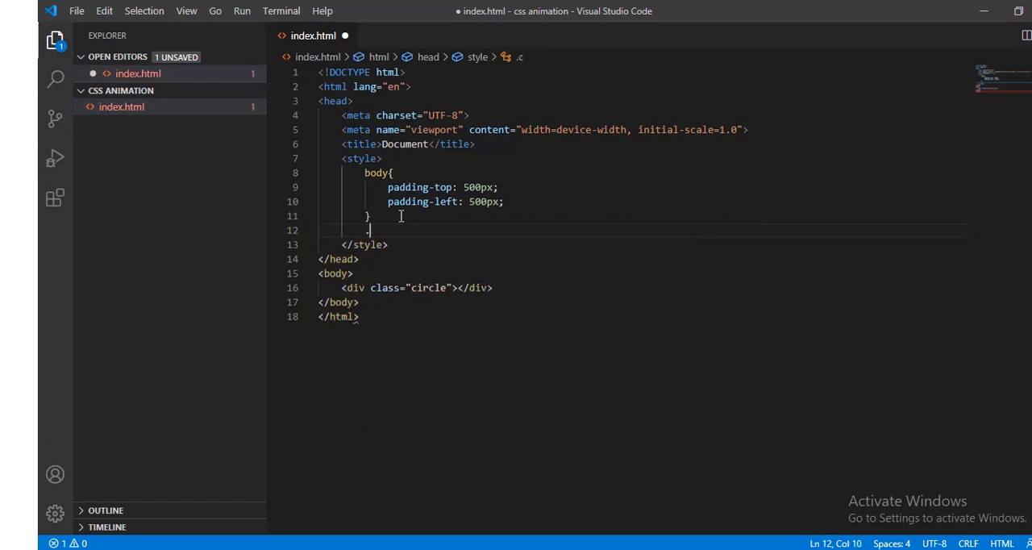
pyautogui.write('.ci')
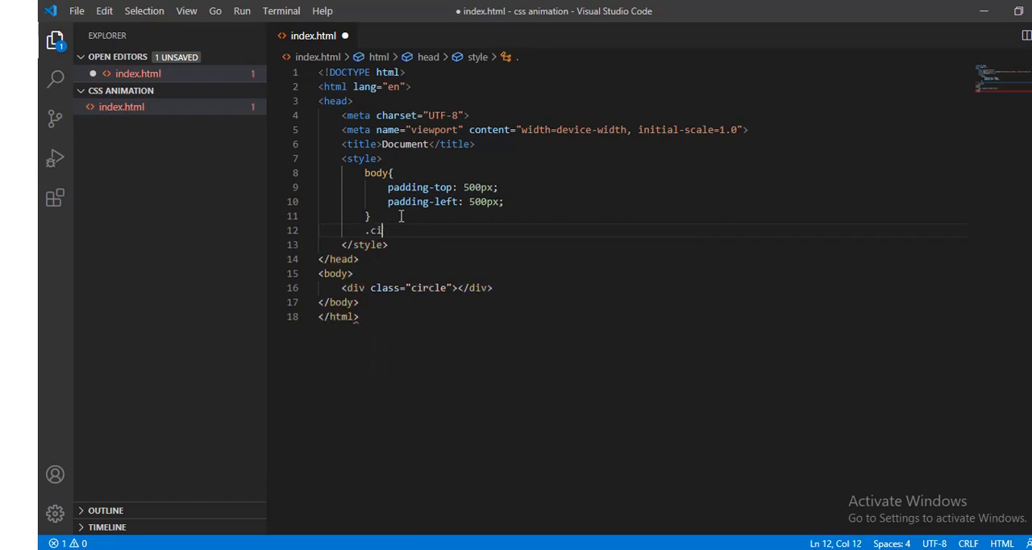
pyautogui.write('rcle')
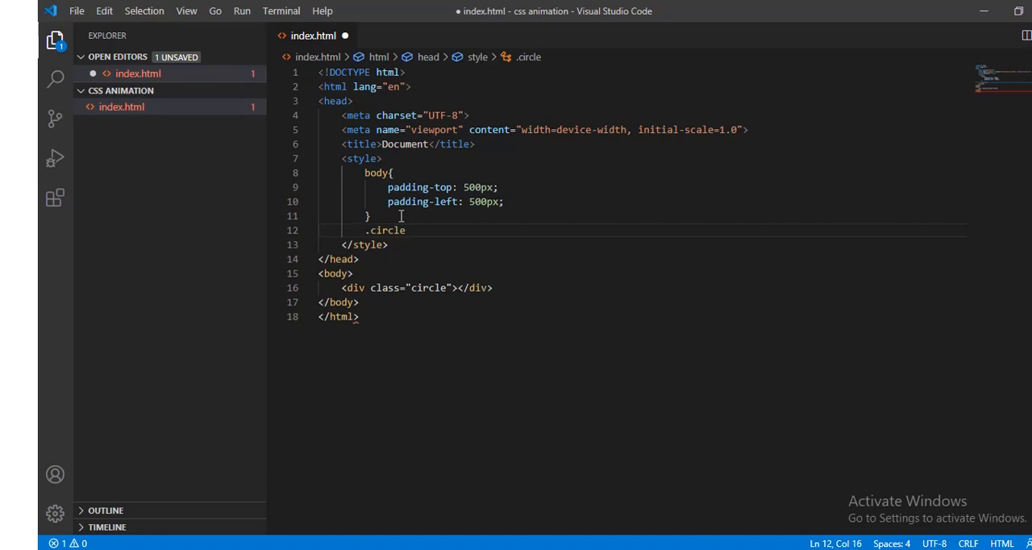
# Give .circle width 12px, height 12px and border-radius 50%
pyautogui.write('{')
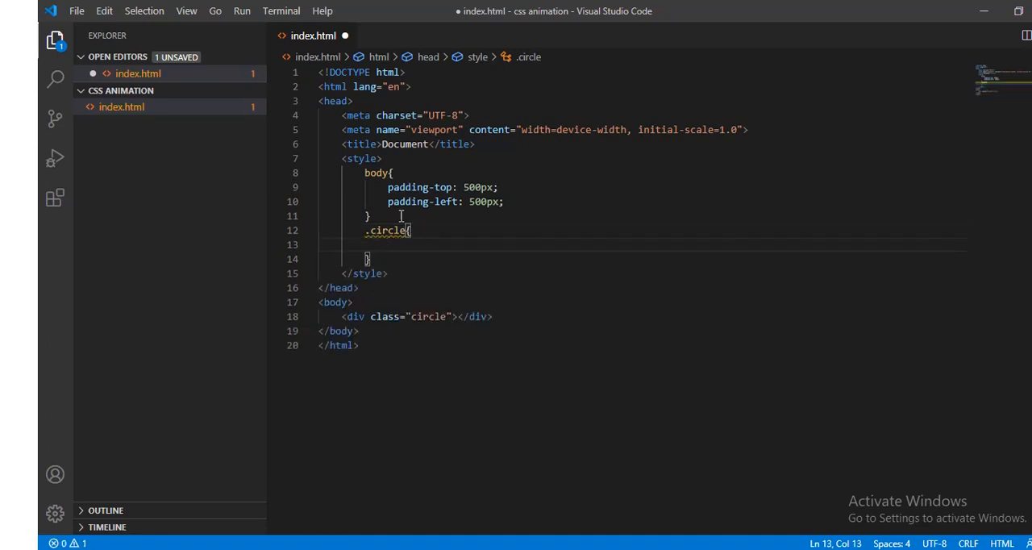
pyautogui.write('width: ;')
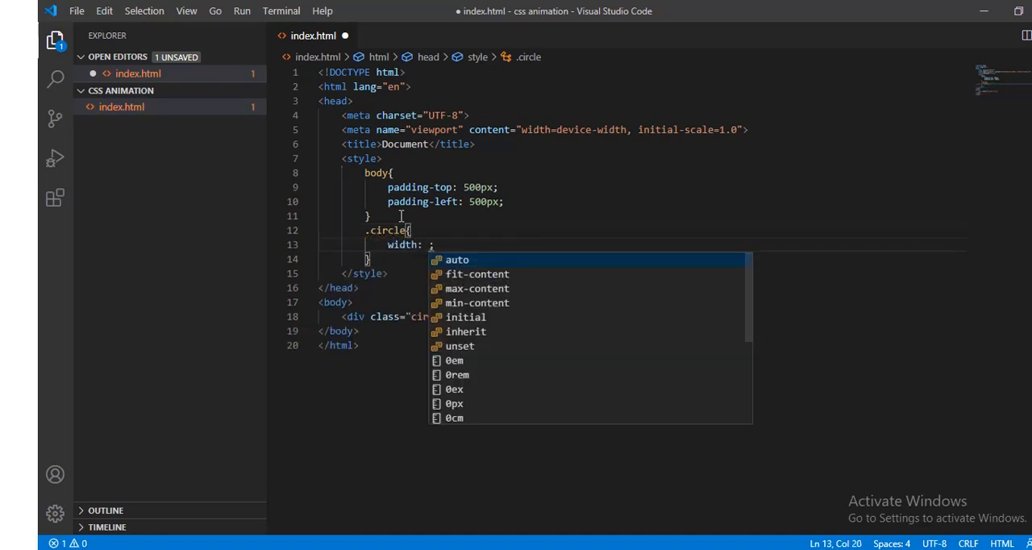
pyautogui.write('12')
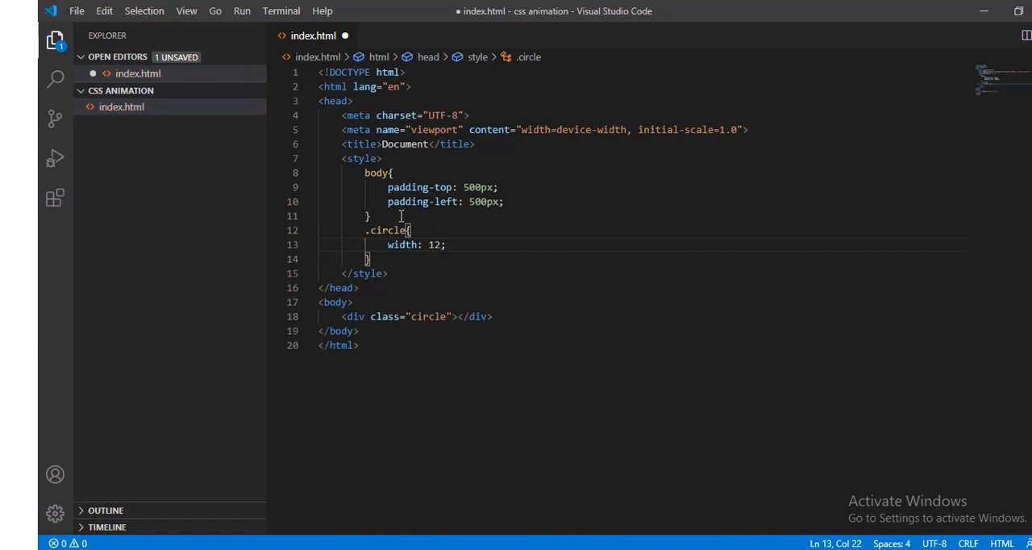
pyautogui.write('px')
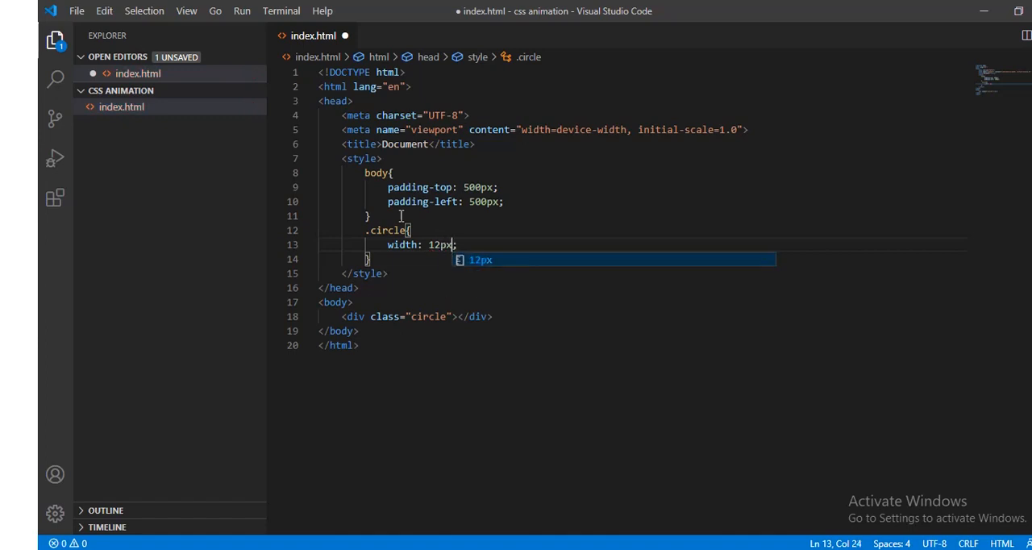
pyautogui.write('height: 1;')
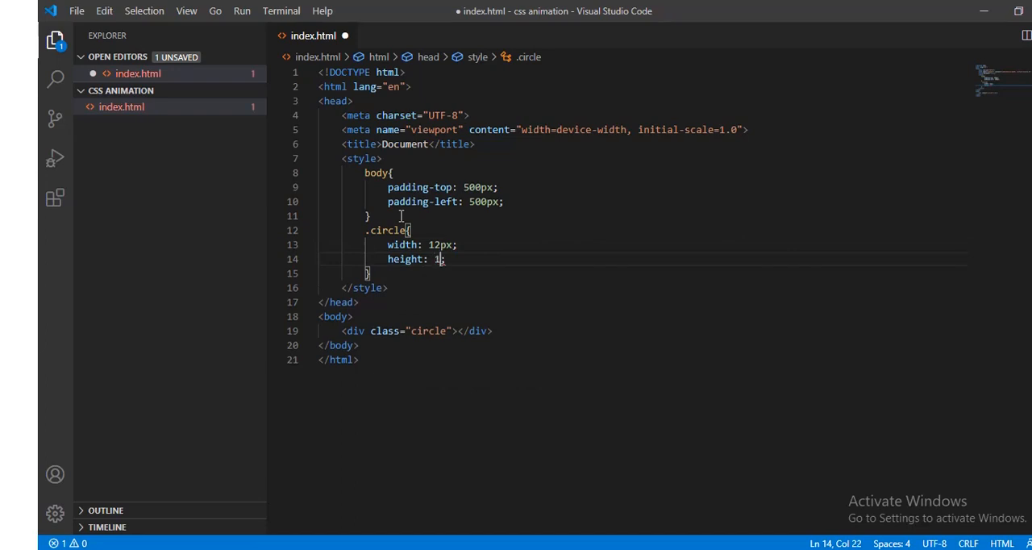
pyautogui.write('2px;')
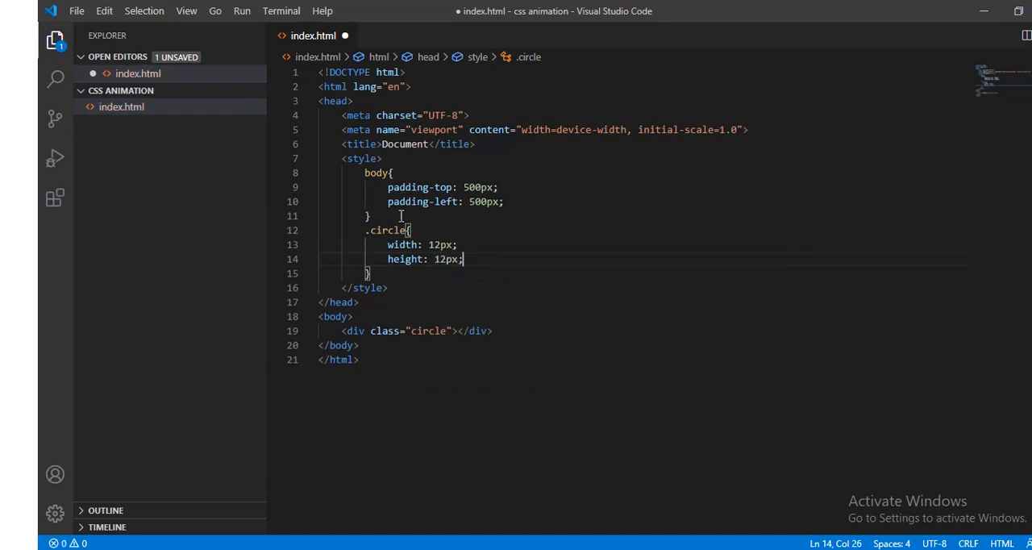
pyautogui.write('border-radius: ;')
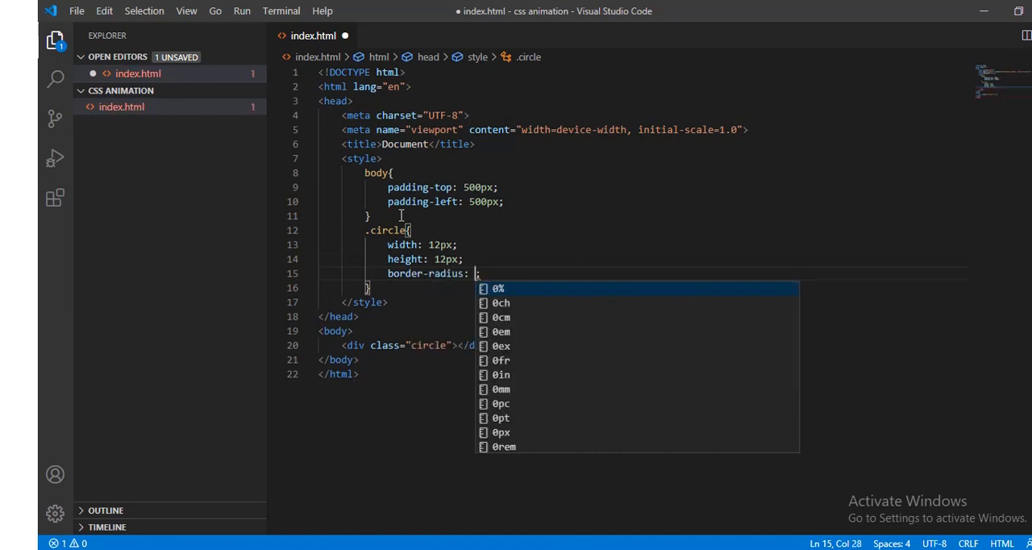
pyautogui.write('50')
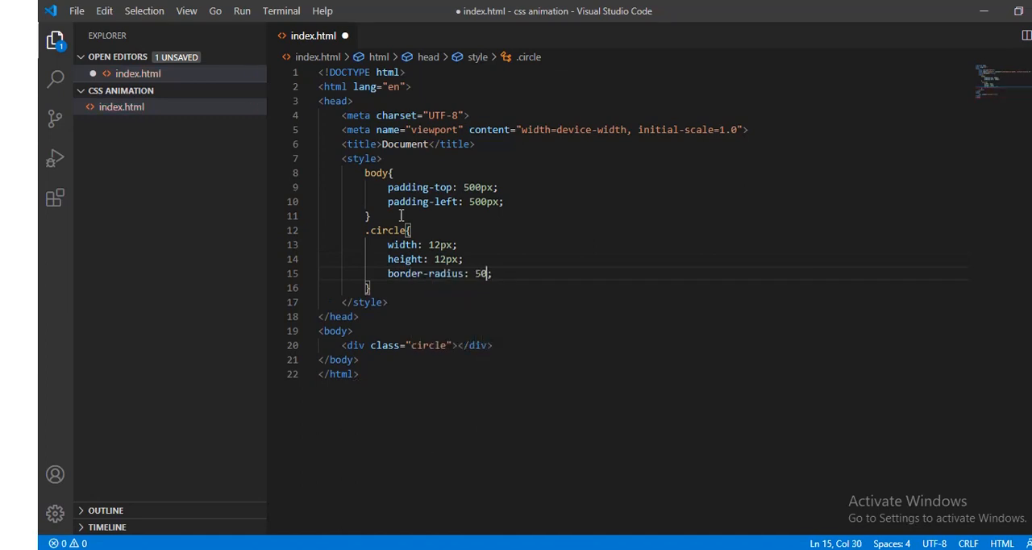
pyautogui.write('background: ;')
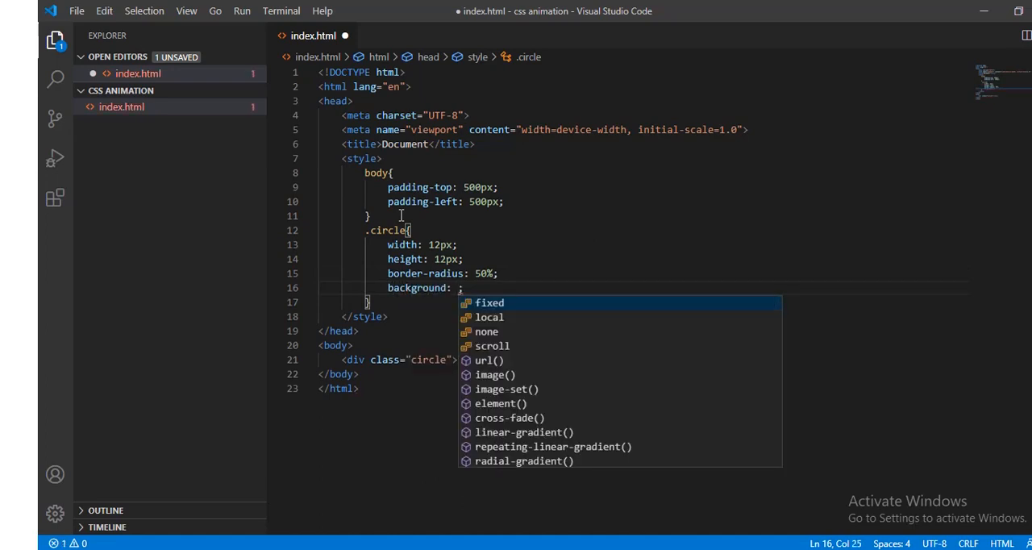
# Set the .circle background to rgba(255, 82, 82, 0.7)
pyautogui.write('rgba(255, , blue, alpha')
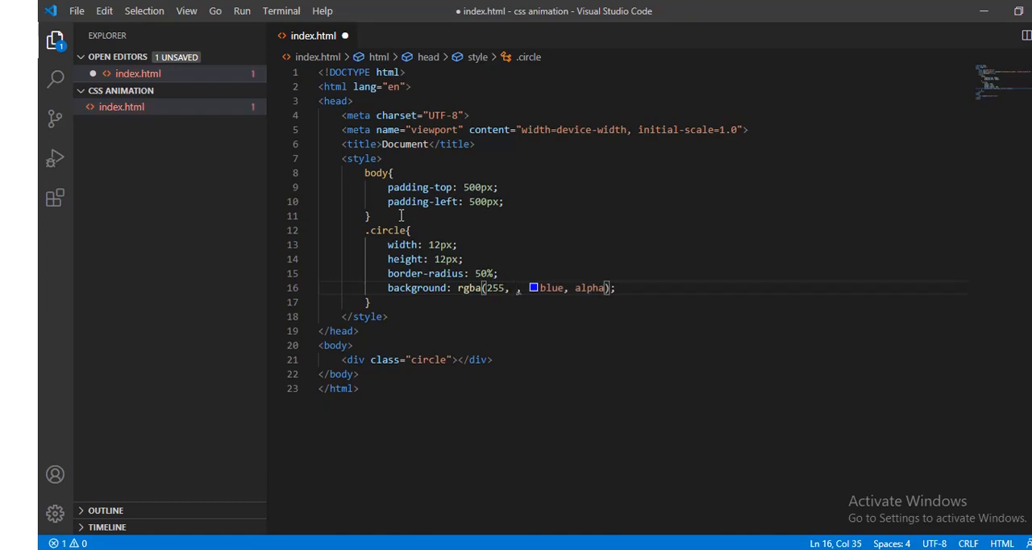
pyautogui.write('82,')
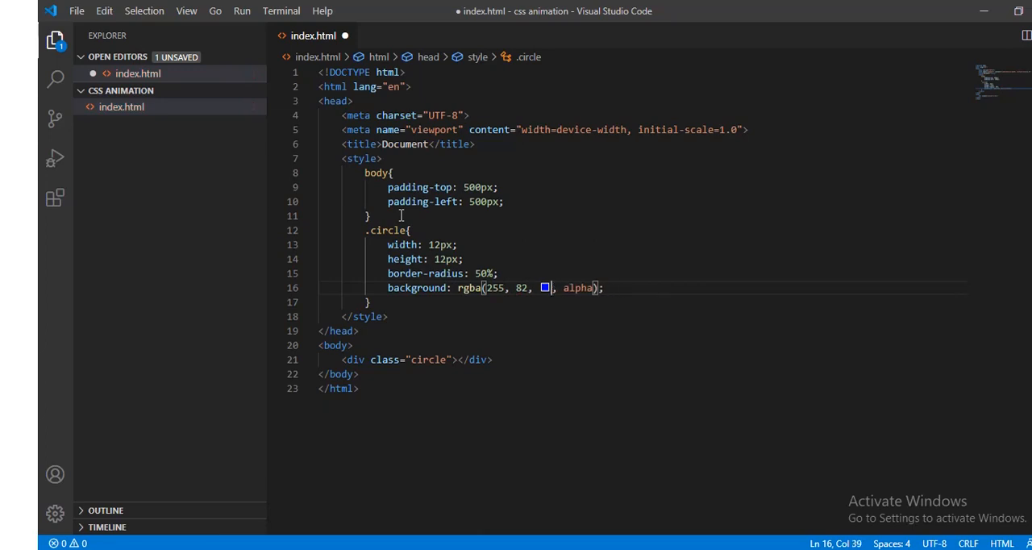
pyautogui.write('82')
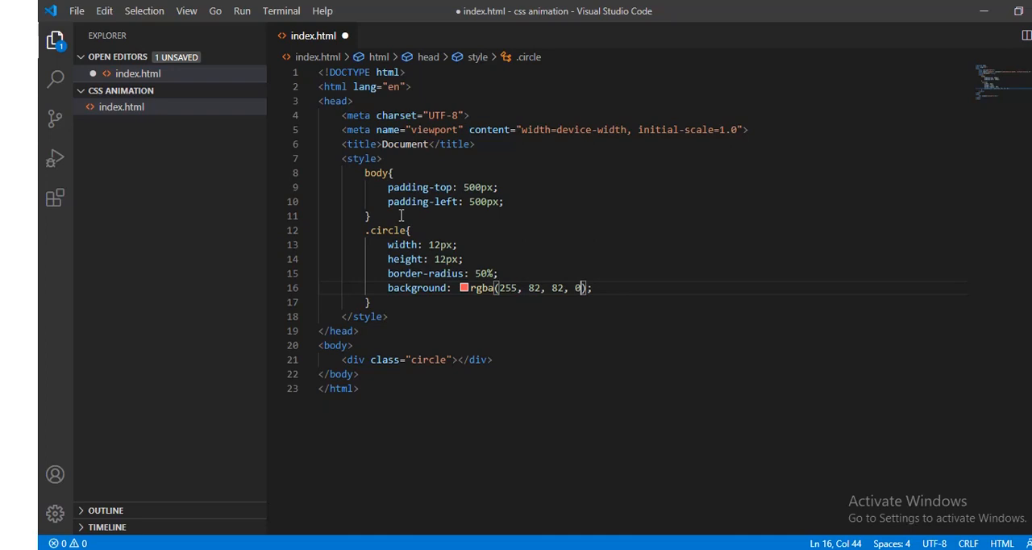
pyautogui.write('.7')
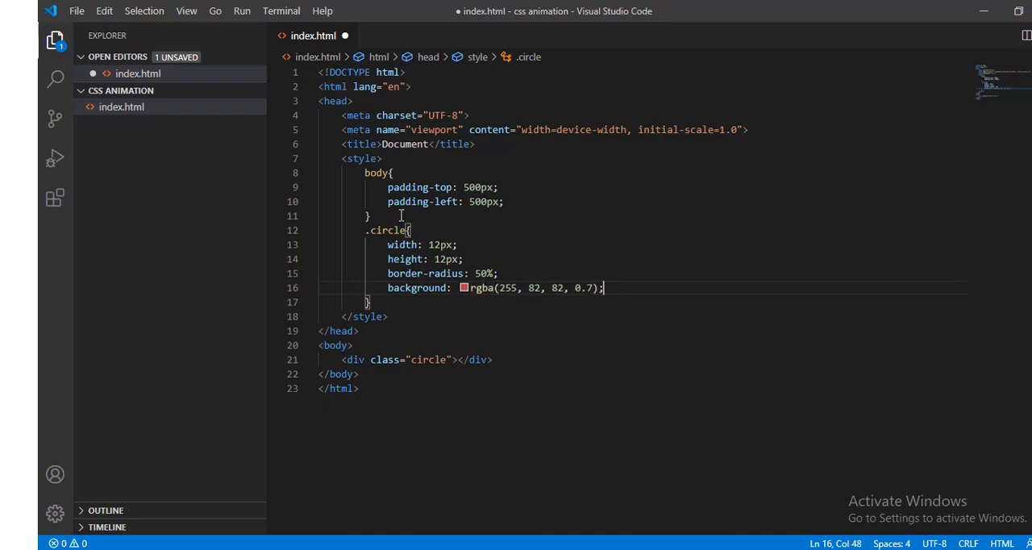
pyautogui.write('animation: p;')
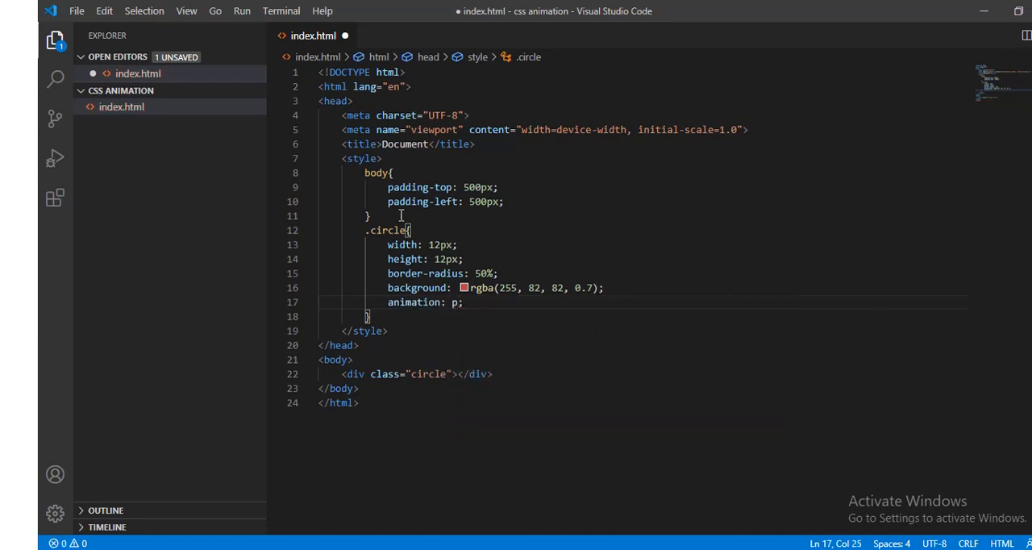
pyautogui.write('ulse 2')
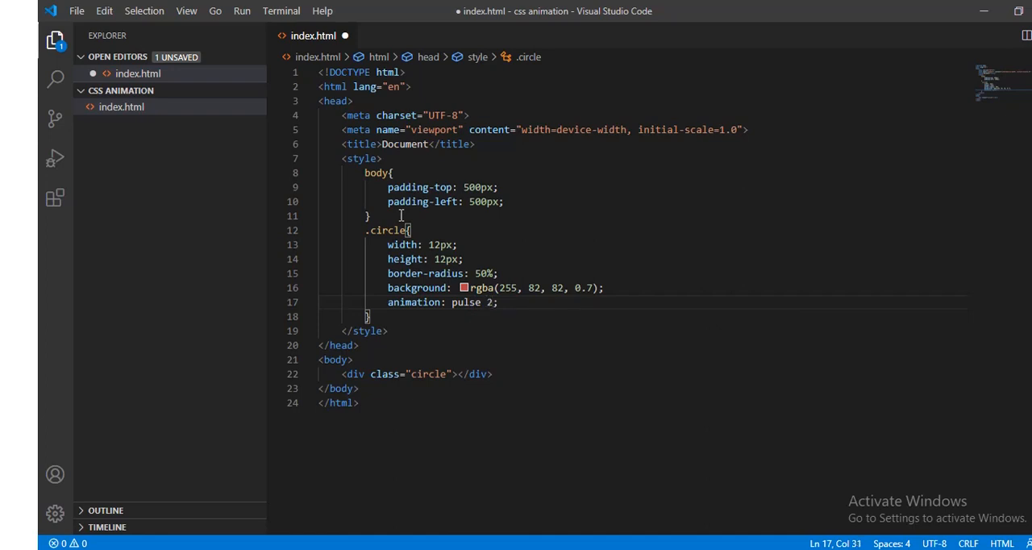
pyautogui.write('s')
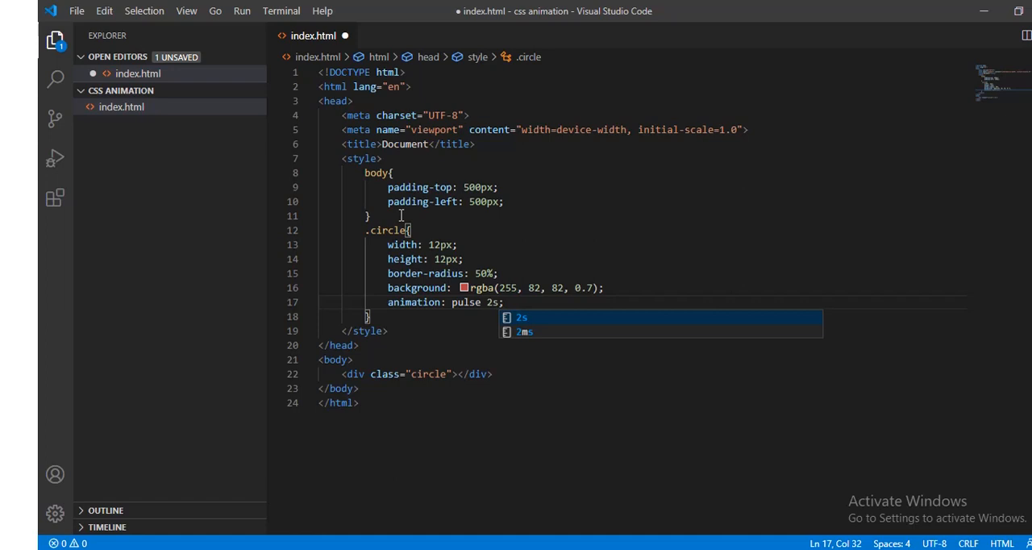
pyautogui.write('infinite')
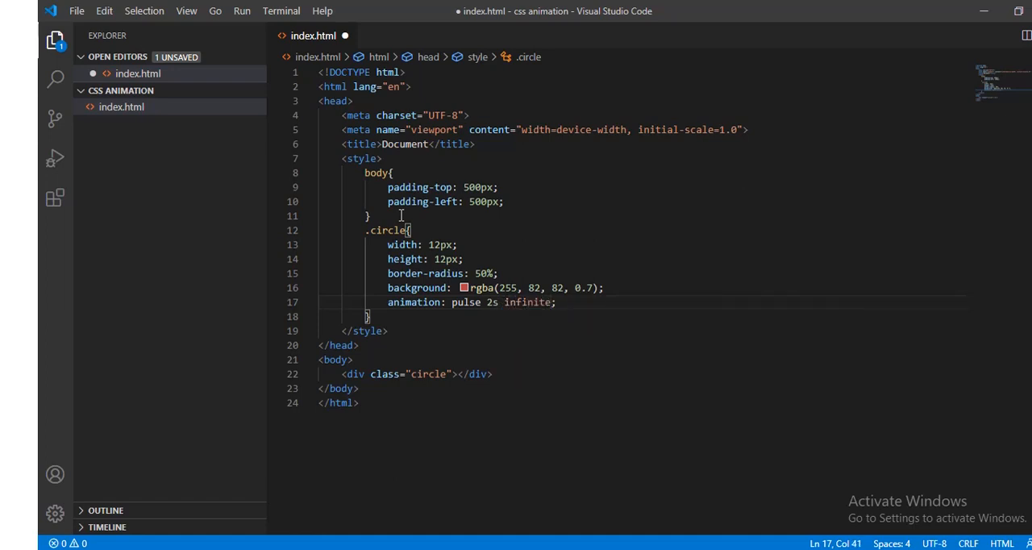
pyautogui.write('@keyframes')
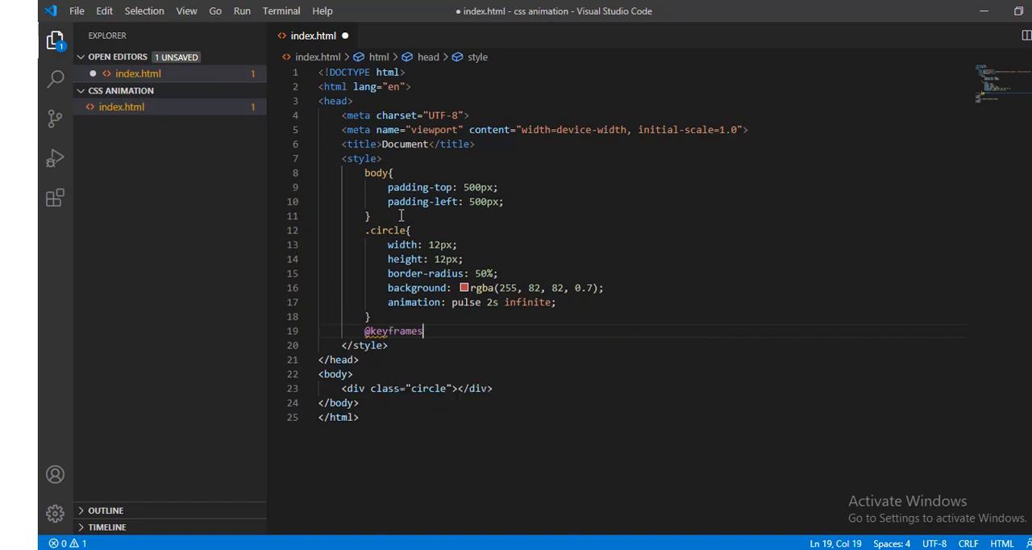
# Name the keyframes 'pulse' and open a 0% step
pyautogui.write('puls')
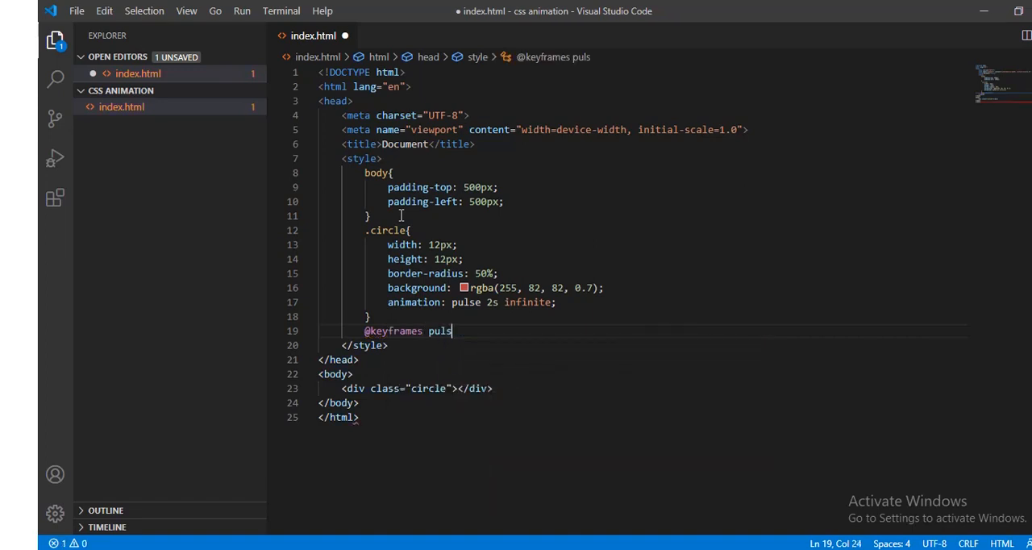
pyautogui.write('e')
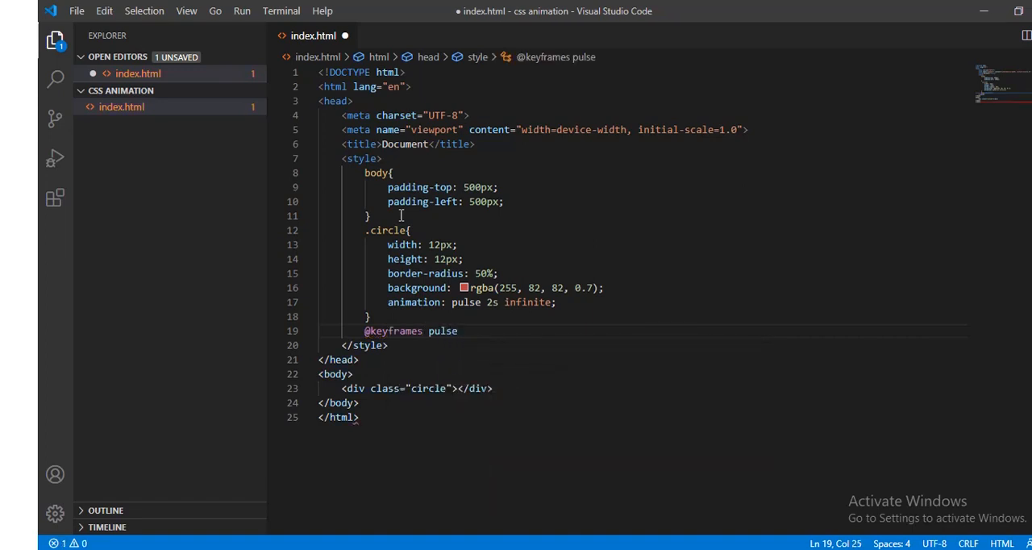
pyautogui.write('{')
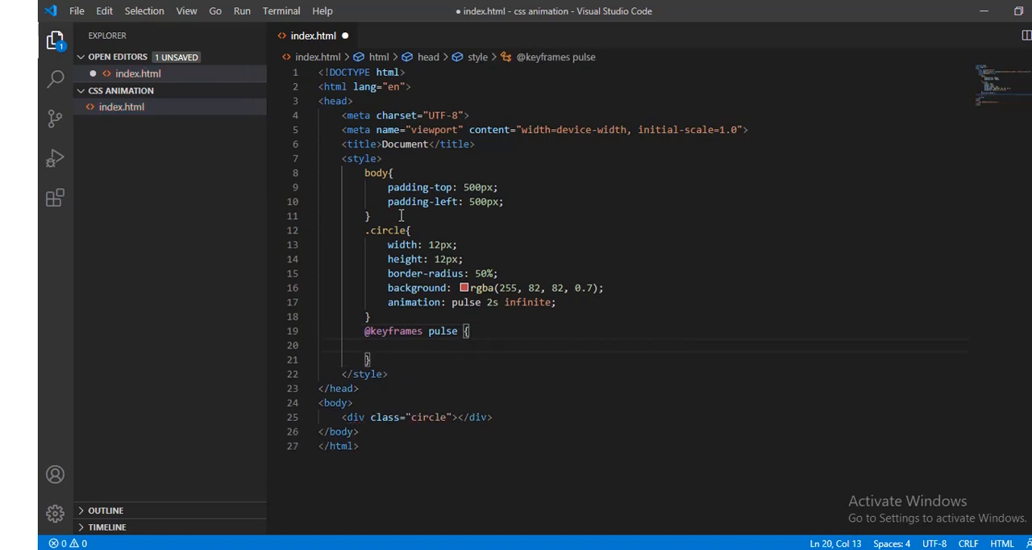
pyautogui.write('0%')
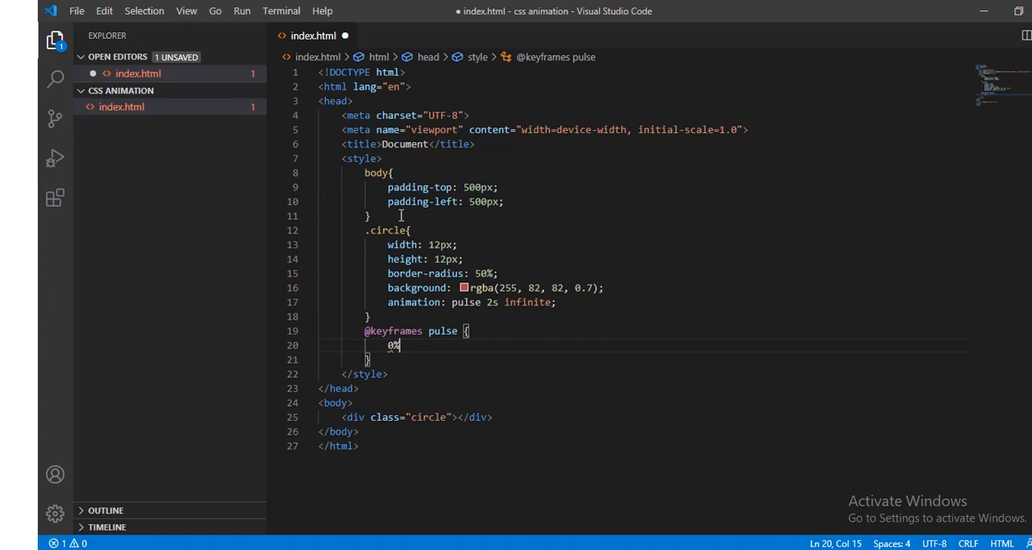
pyautogui.write('{')
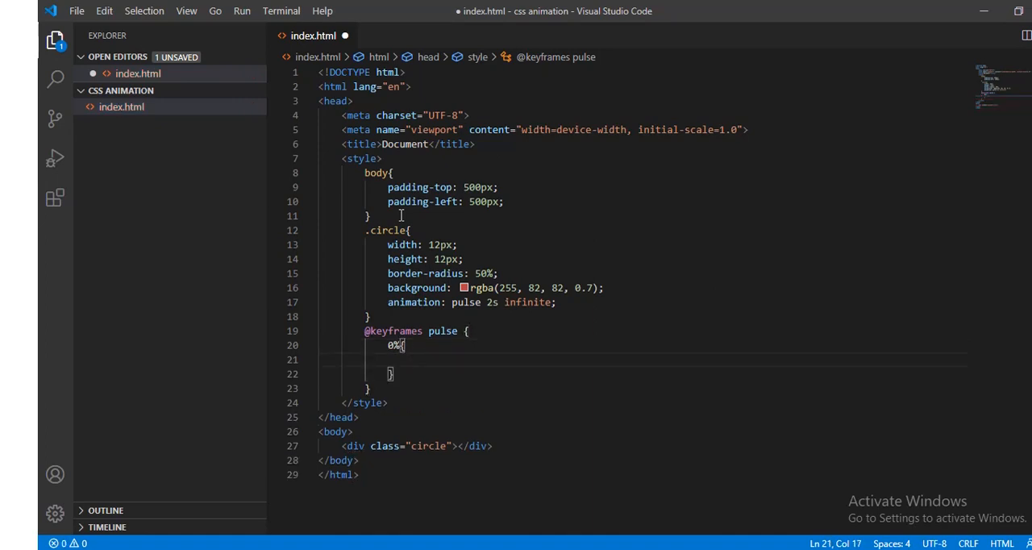
# Set the 0% step transform to scale(0.9)
pyautogui.write('t')
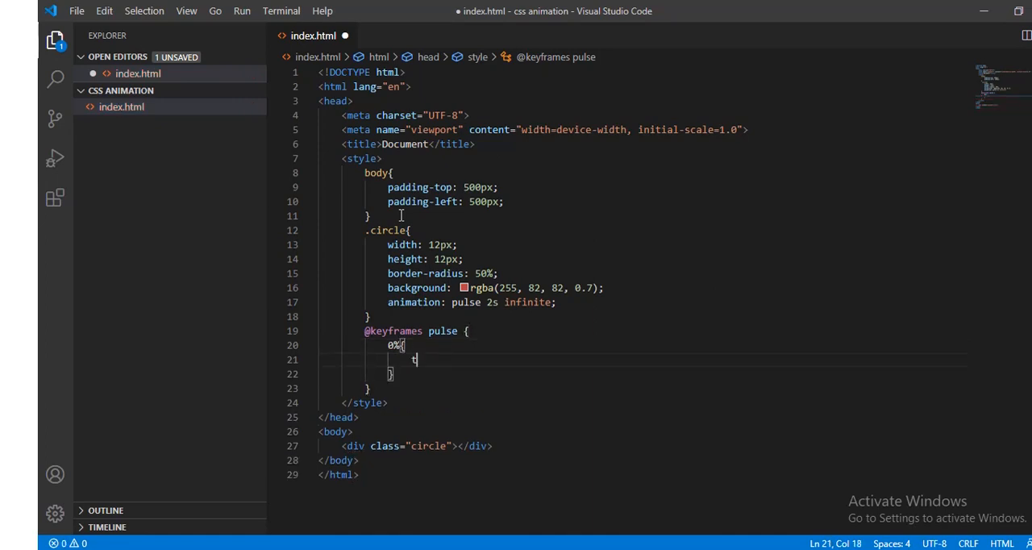
pyautogui.write('ransform: scale();')
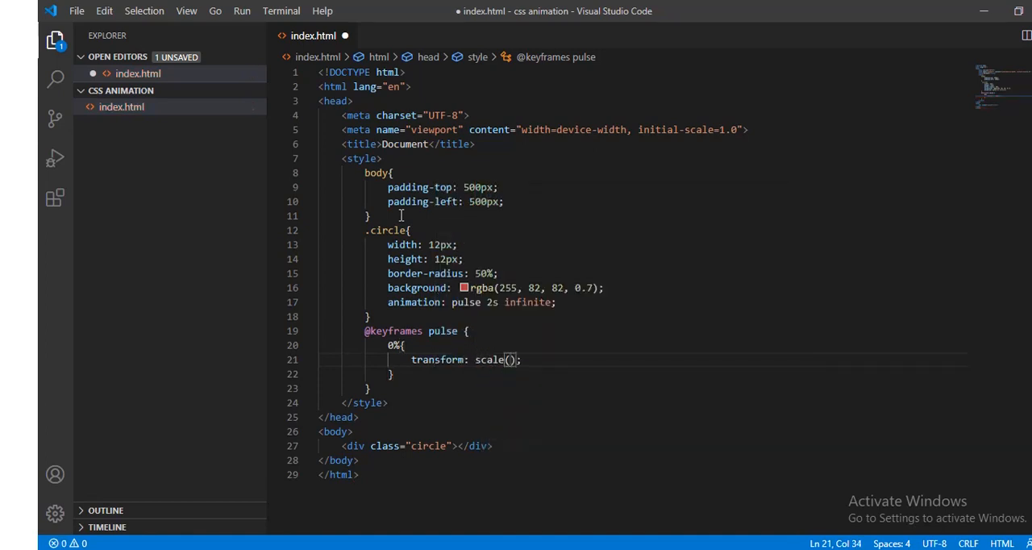
pyautogui.write('0')
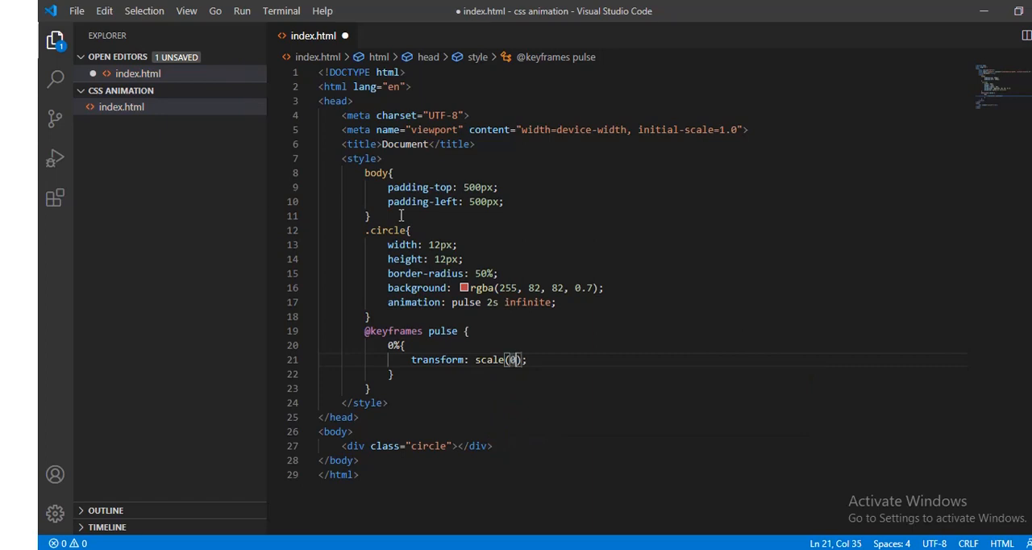
pyautogui.write('.9')
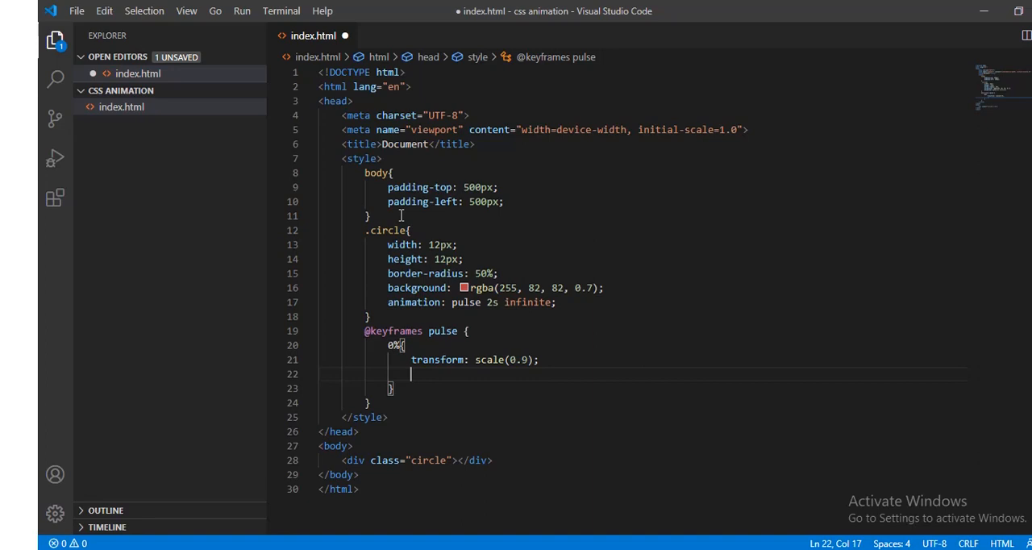
# Add box-shadow 0 0 0 0 rgba(255, 82, 82, 0.7) and set the background alpha to 1
pyautogui.write('box-shadow: ;')
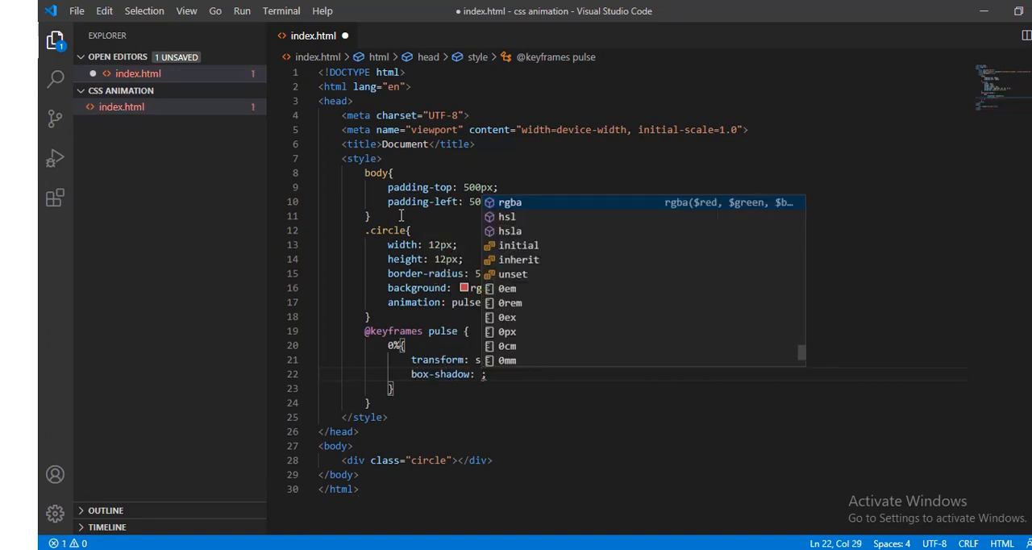
pyautogui.write('0 0 0 0')
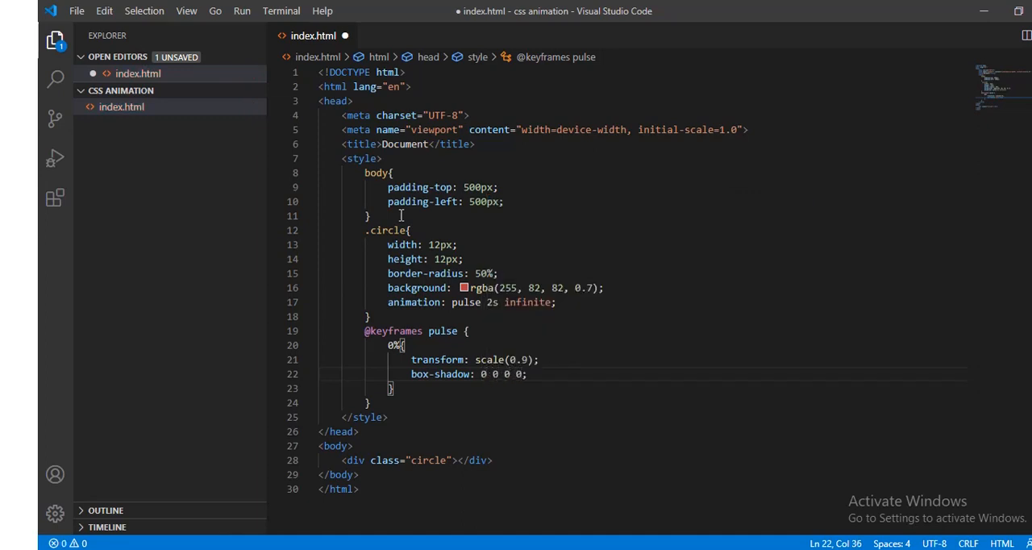
pyautogui.write('" "')
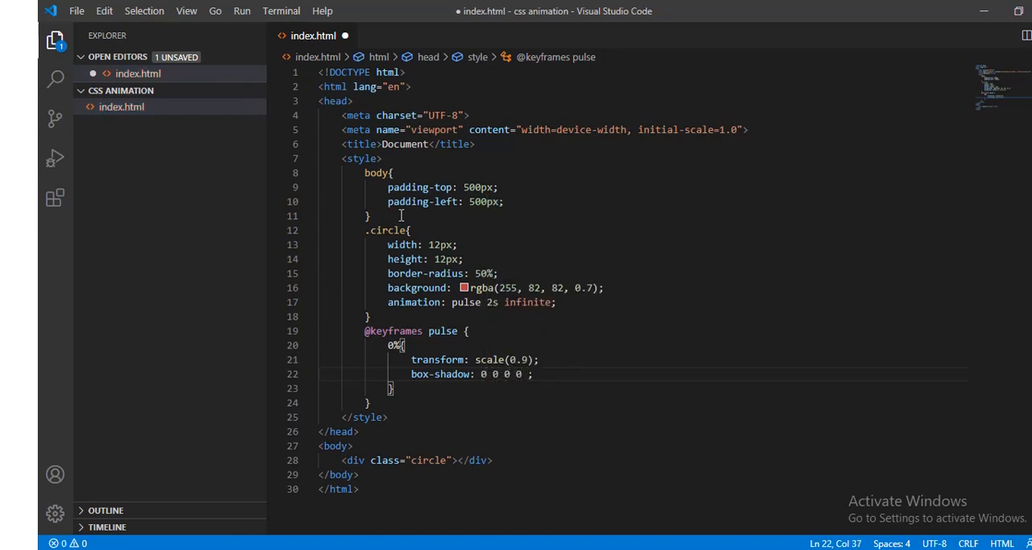
pyautogui.write('r')
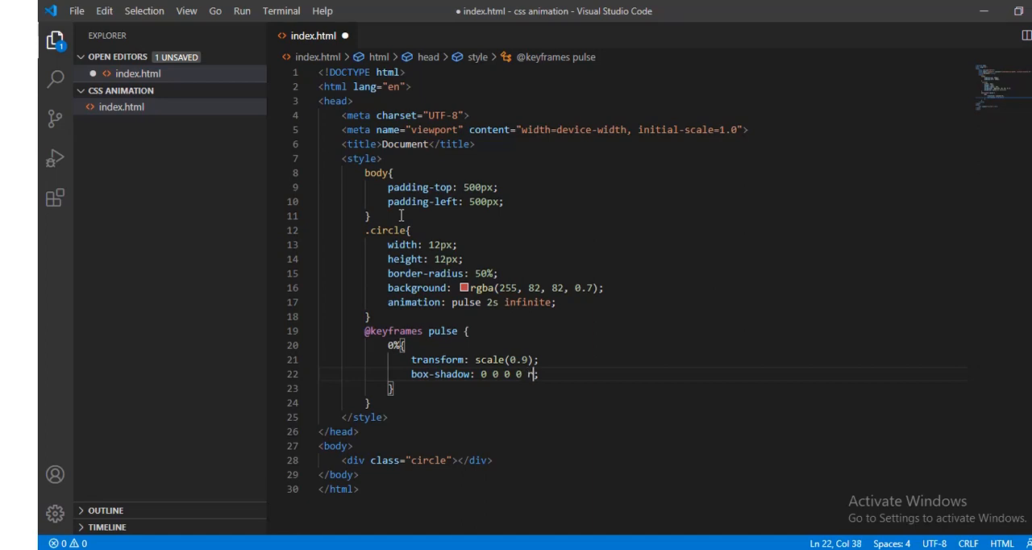
pyautogui.write('a')
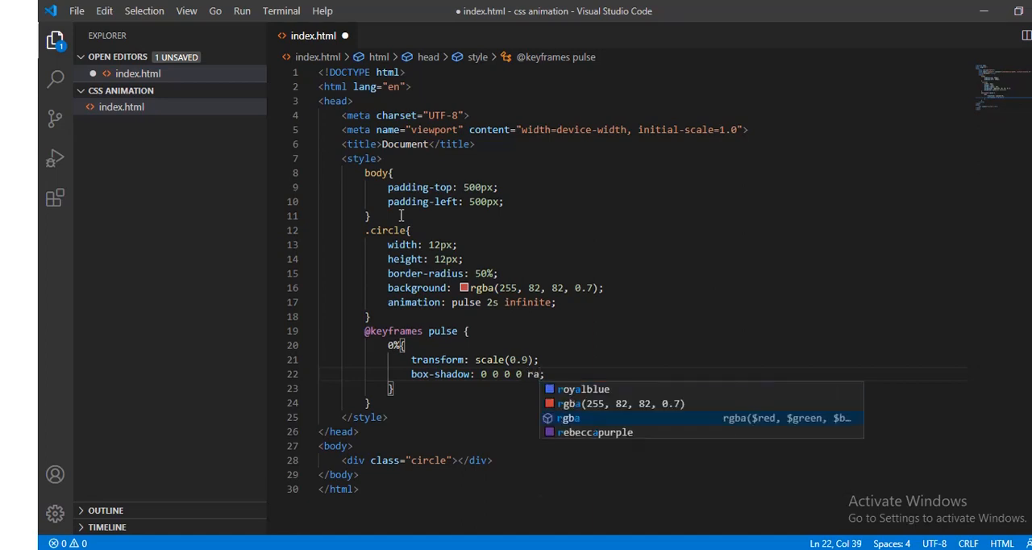
pyautogui.write('rgba(255, 82, 82, 0.7)')
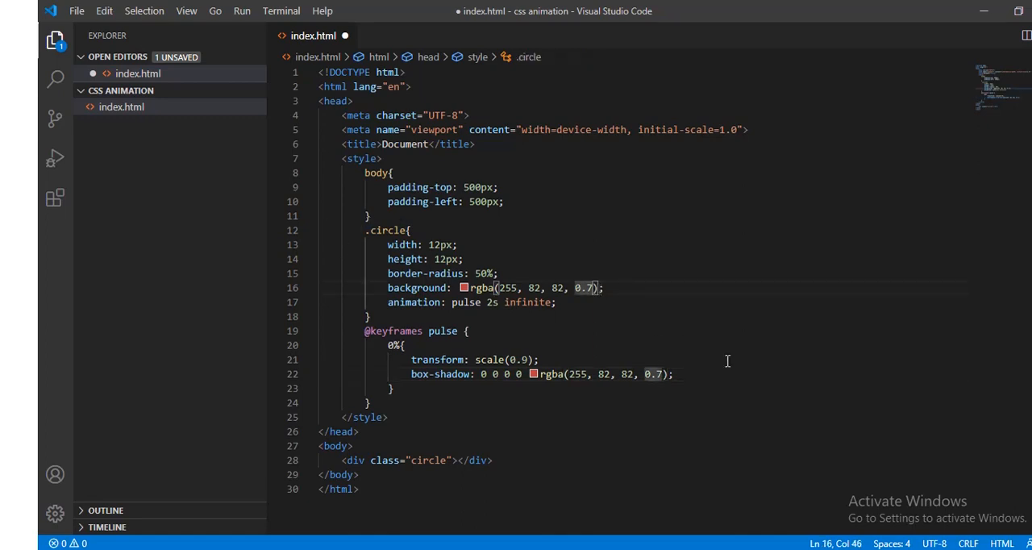
pyautogui.write('1')
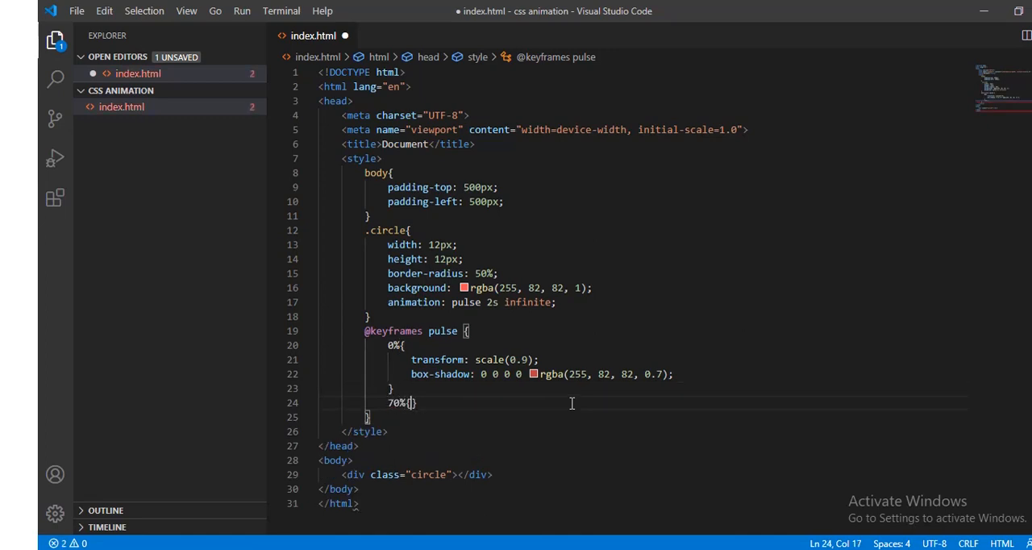
# In the 70% step set scale(1) and box-shadow 0 0 0 30px rgba(255, 82, 82, 0)
pyautogui.write('transform: scale();')
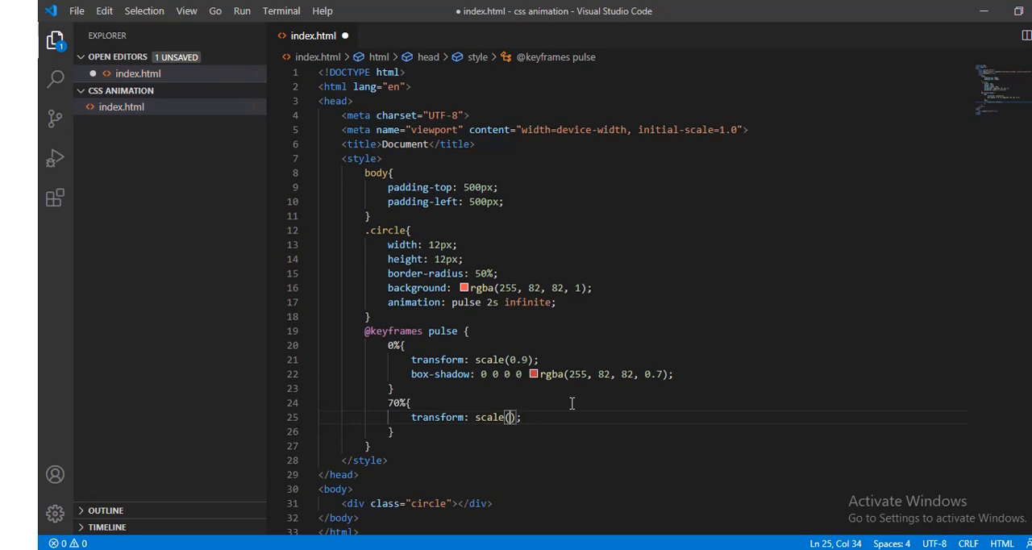
pyautogui.write('1')
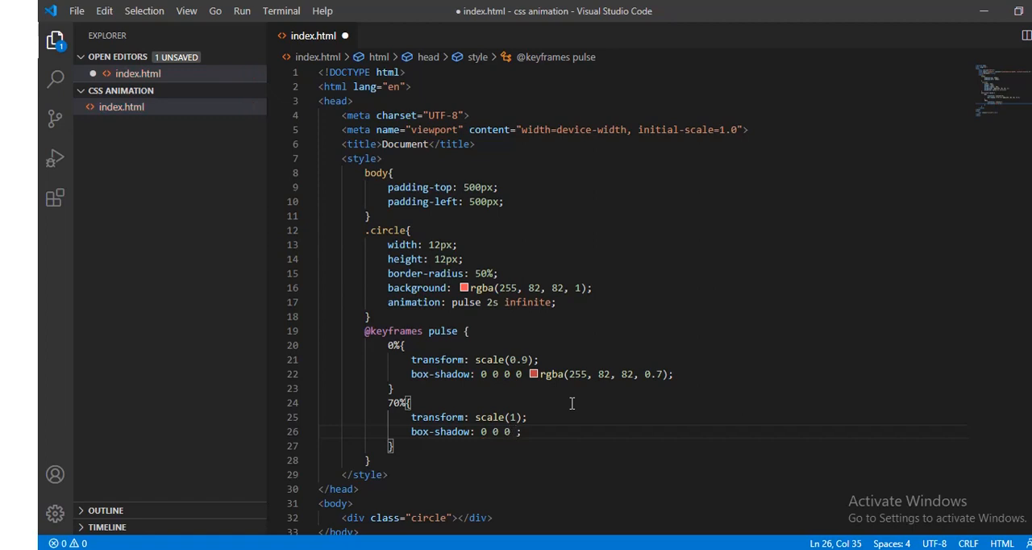
pyautogui.write('30')
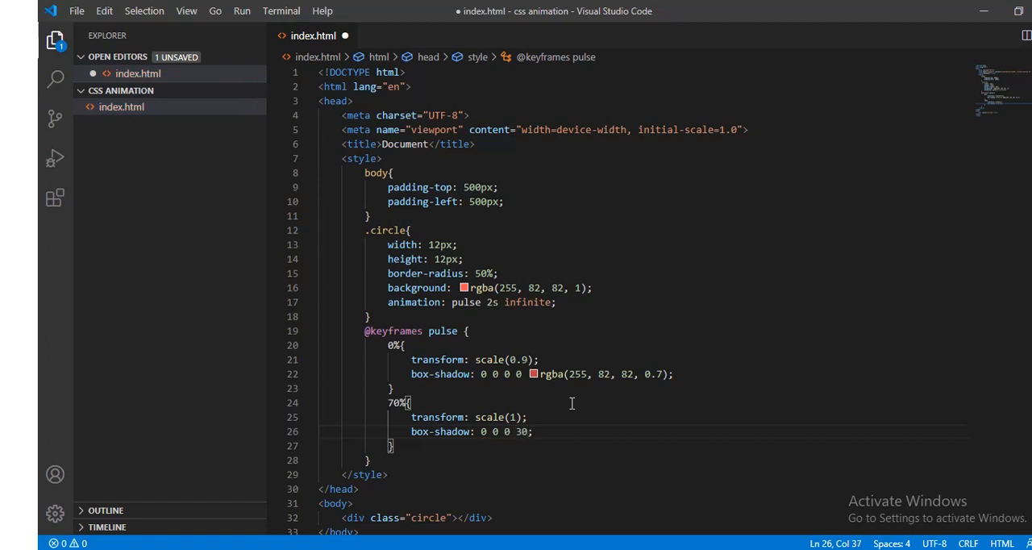
pyautogui.write('px')
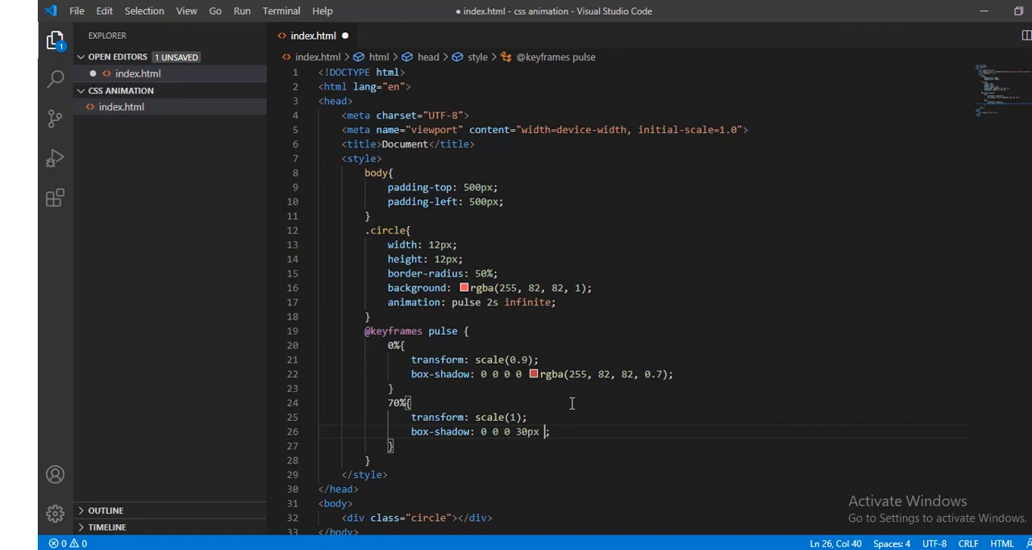
pyautogui.write('rgba(red, green, blue, alpha')
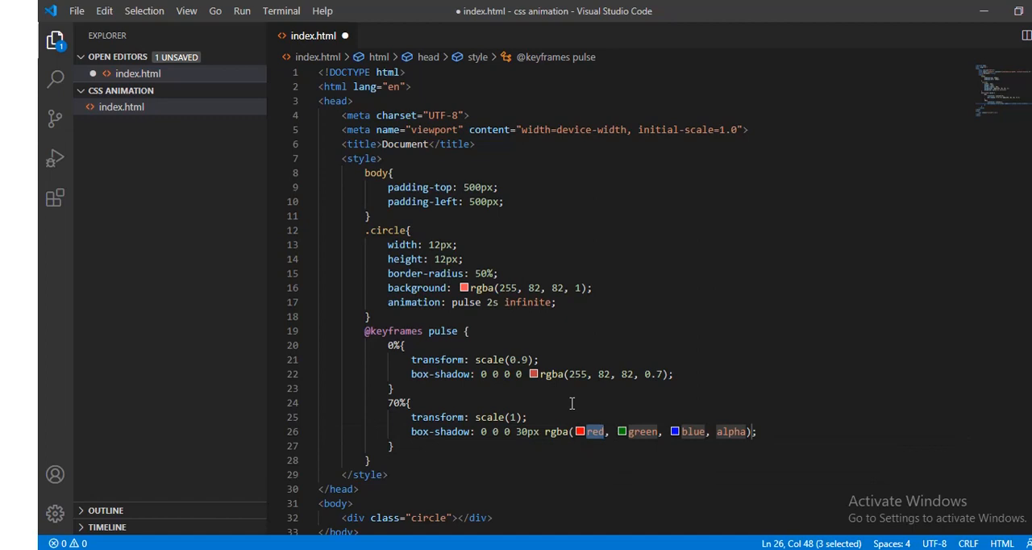
pyautogui.write('255')
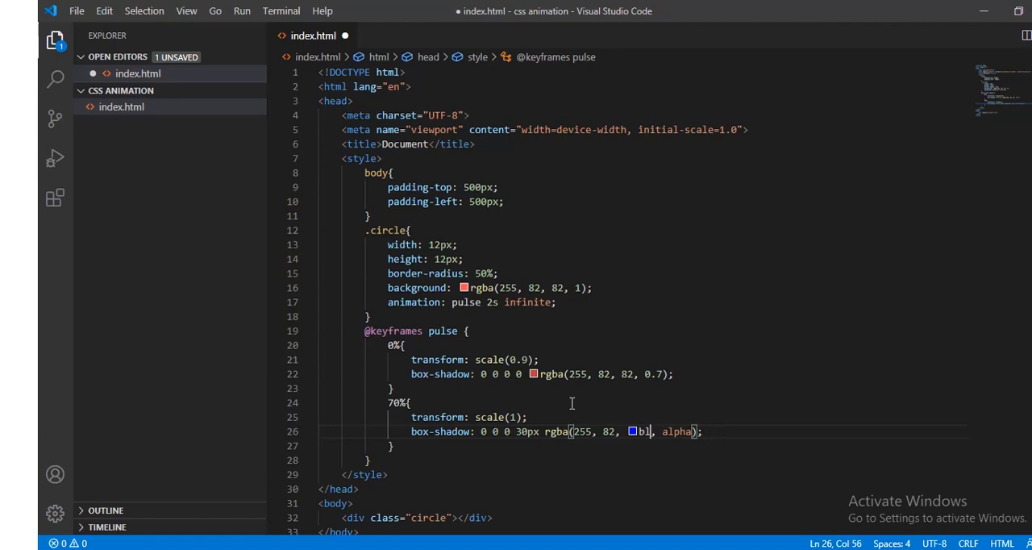
pyautogui.write('82')
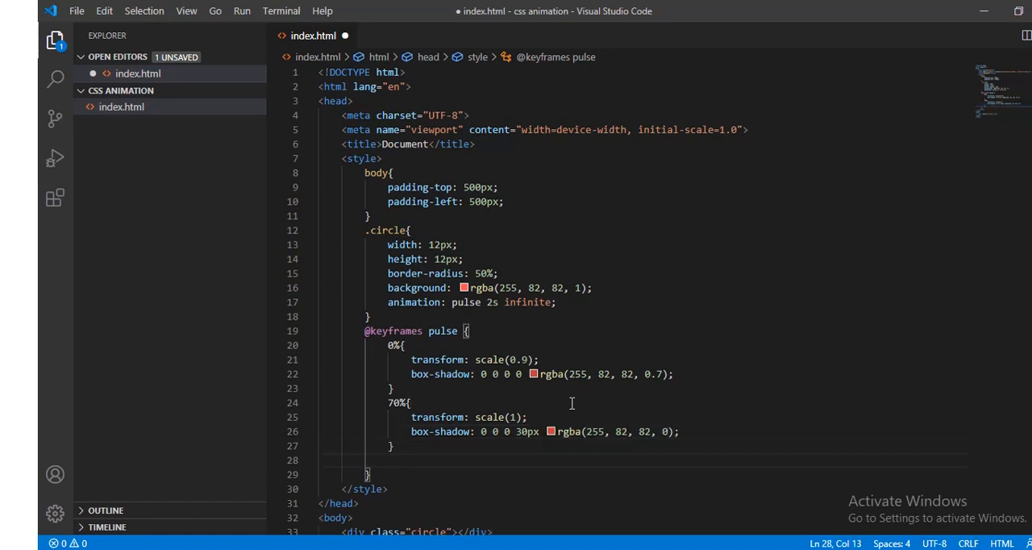
# Add a 100% keyframe with transform: scale(0.9) and save index.html
pyautogui.write('100')
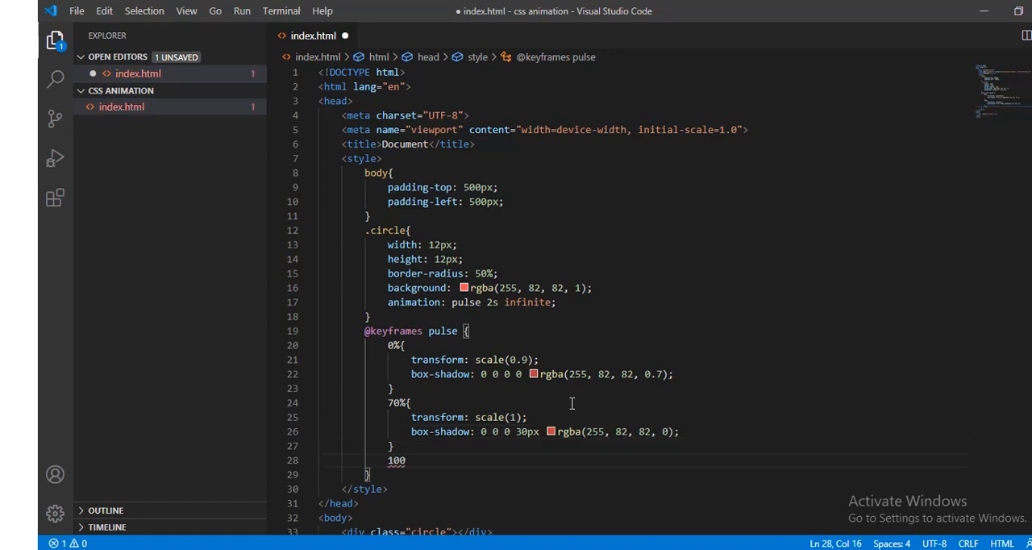
pyautogui.write('%{')
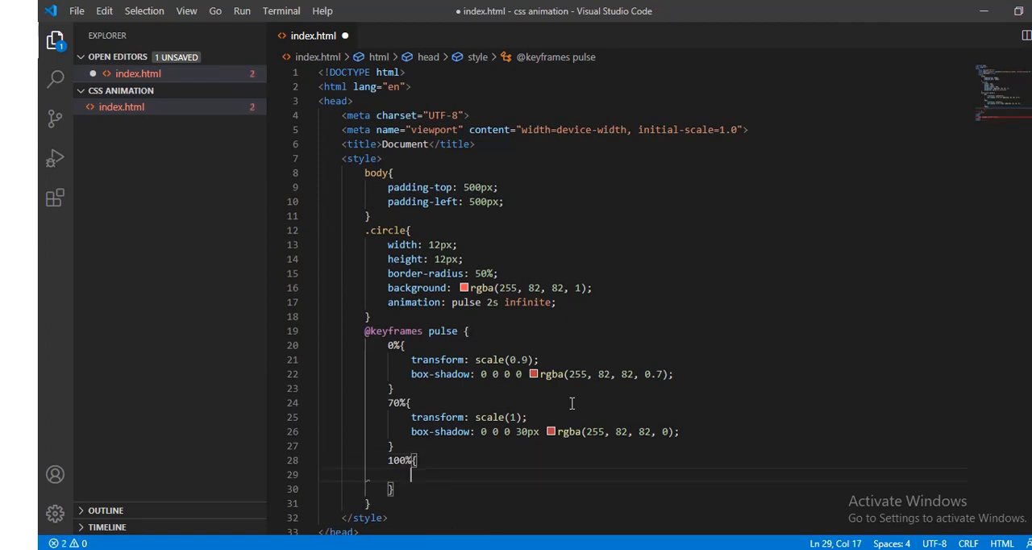
pyautogui.write('trss')
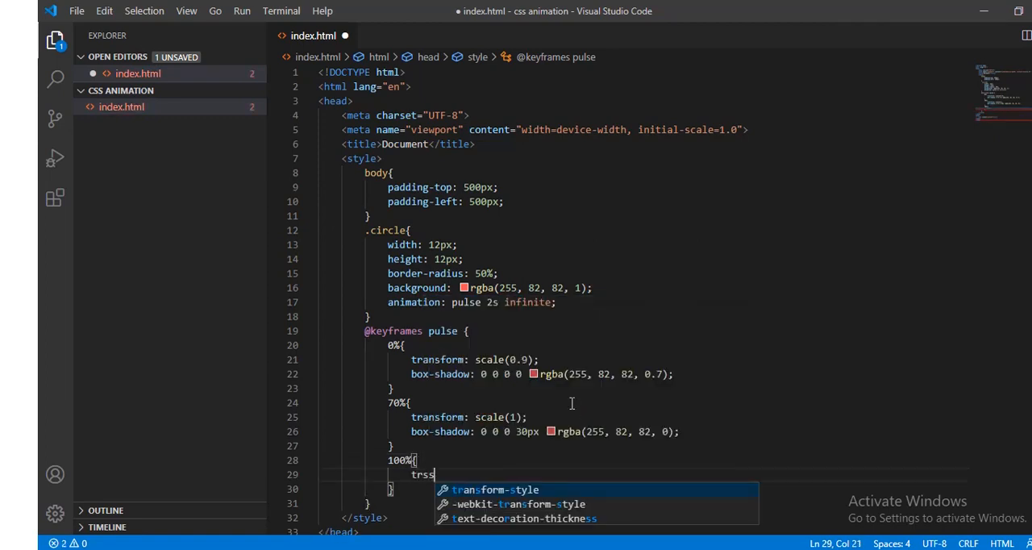
pyautogui.write('transform-s')
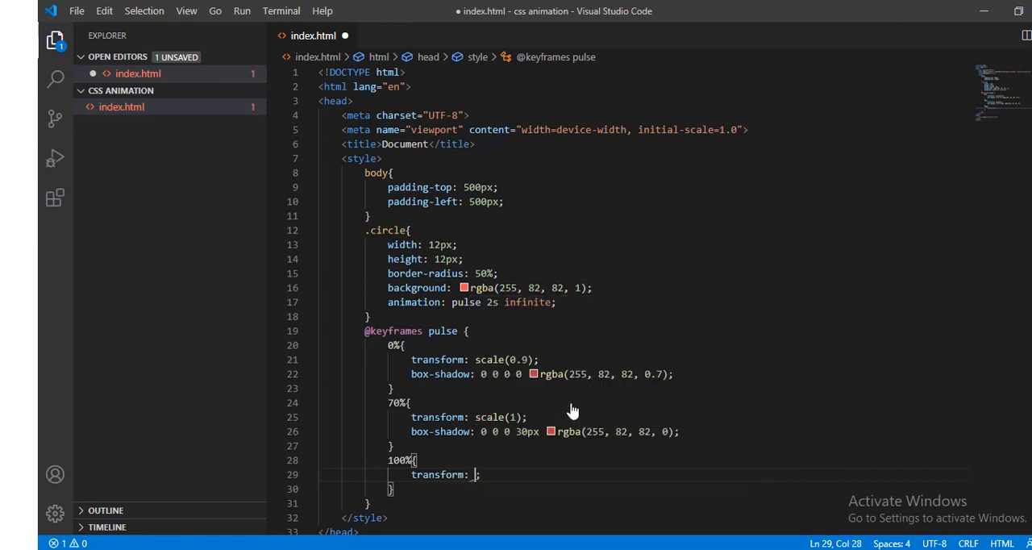
pyautogui.write('scale()')
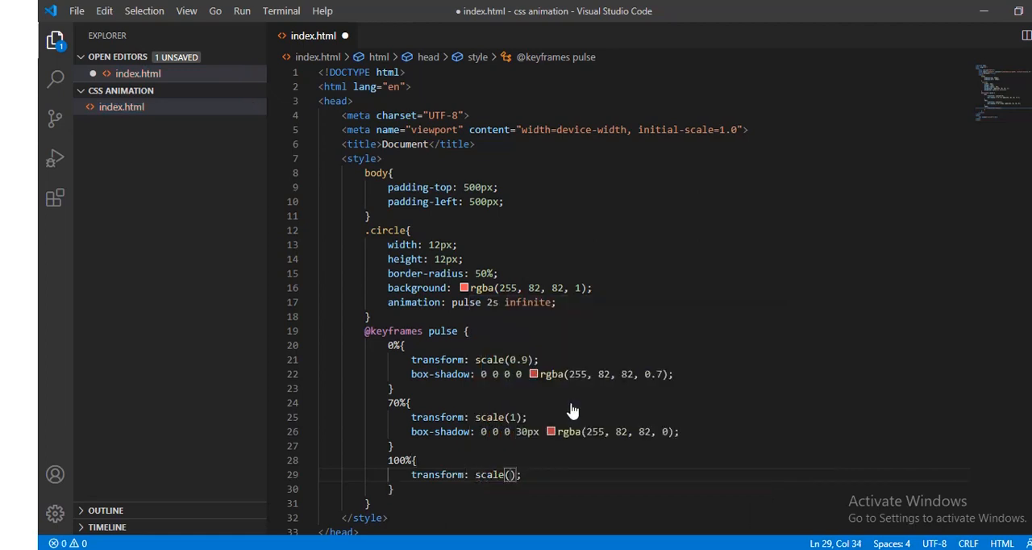
pyautogui.write('0')
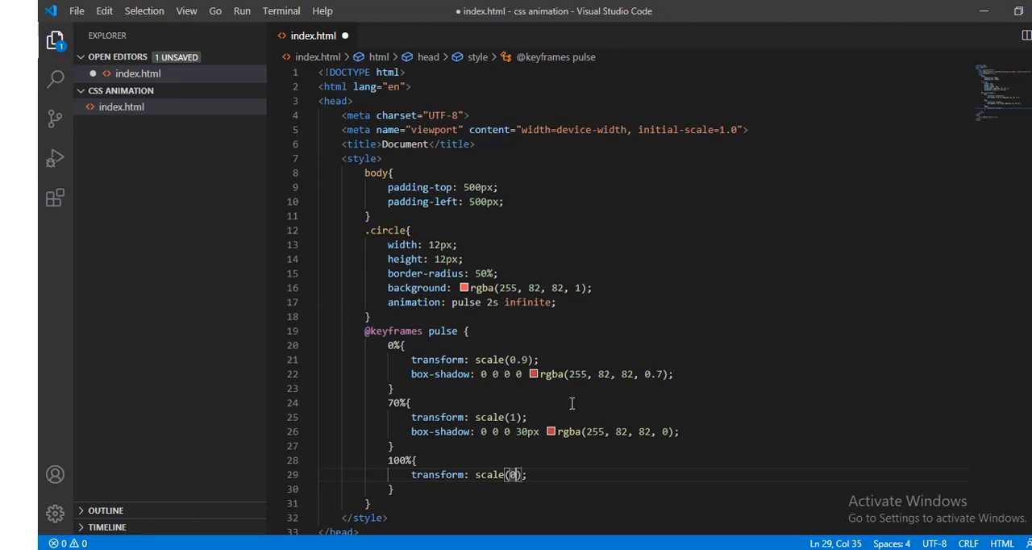
pyautogui.write('.')
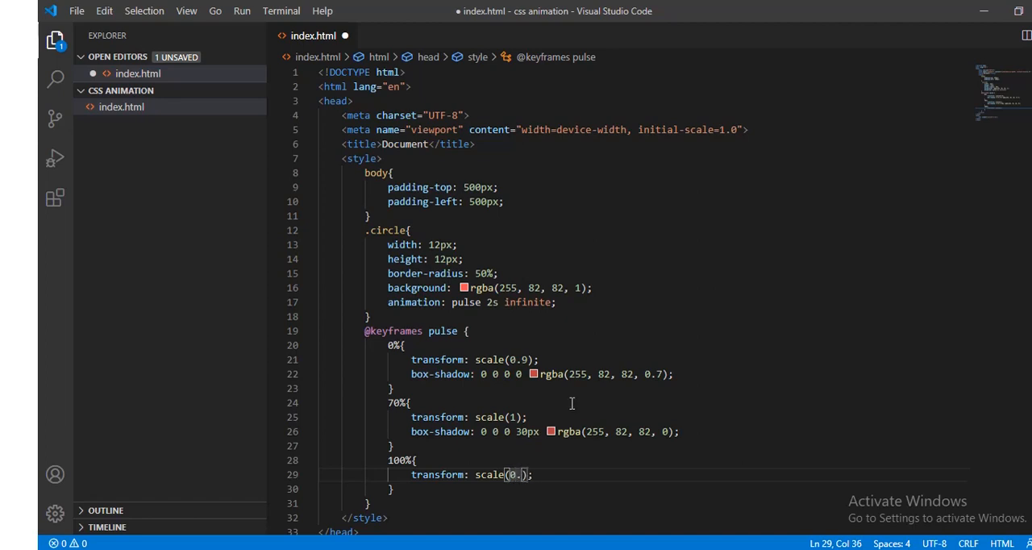
pyautogui.write('9')
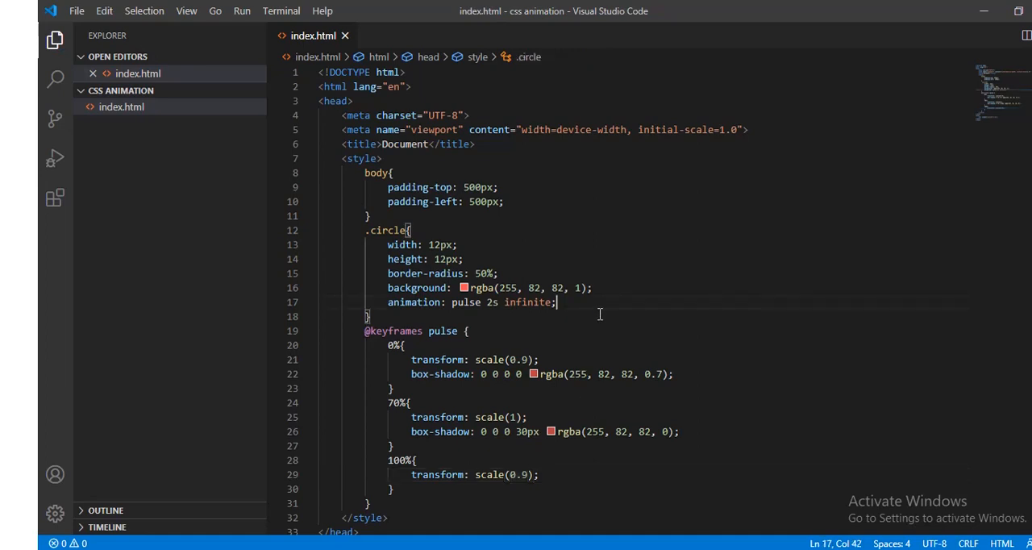
# Scroll to index.html in the css animation folder and select it
pyautogui.scroll(-3)
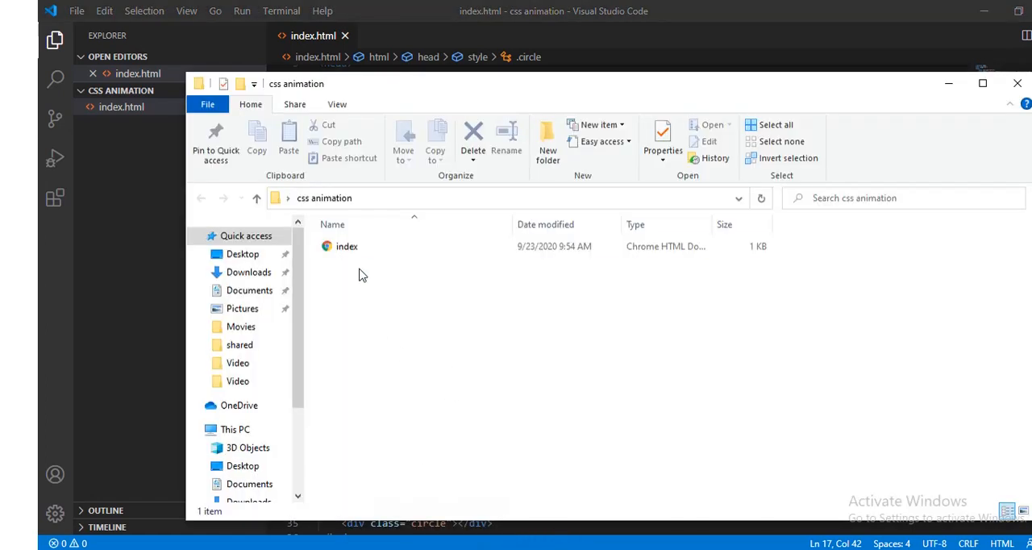
pyautogui.click(346, 246)
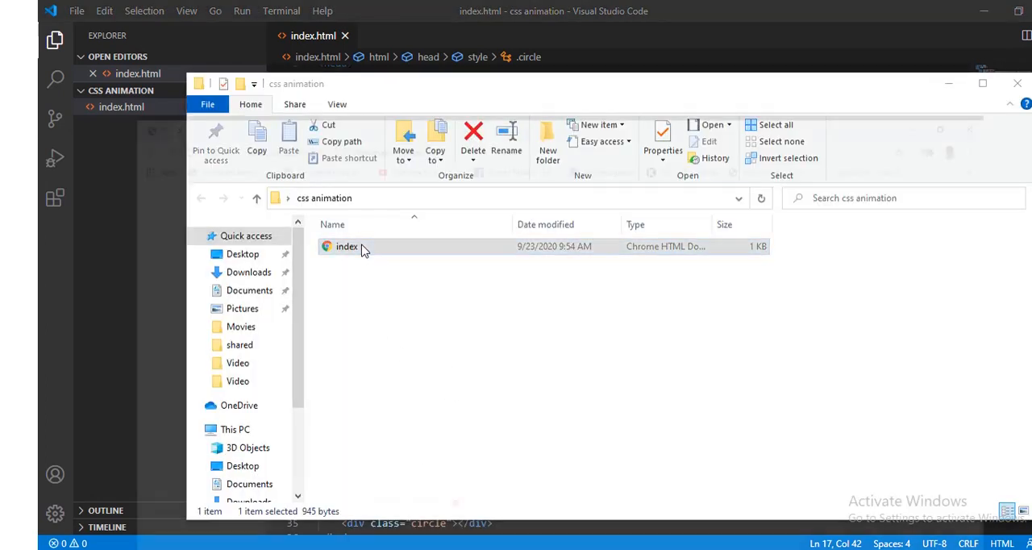
# Open index.html in Chrome to watch the red circle pulse
pyautogui.doubleClick(346, 245)
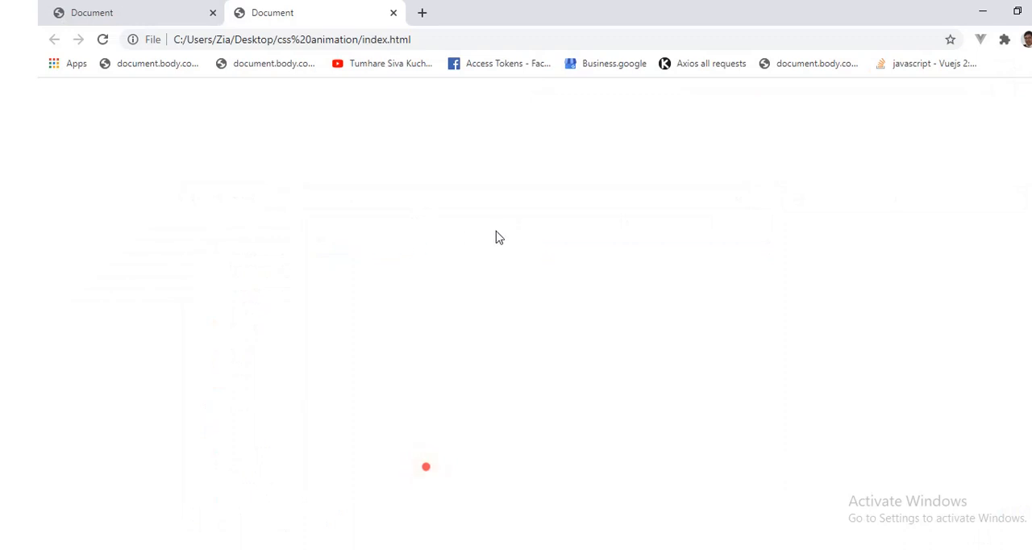
pyautogui.moveTo(458, 411)
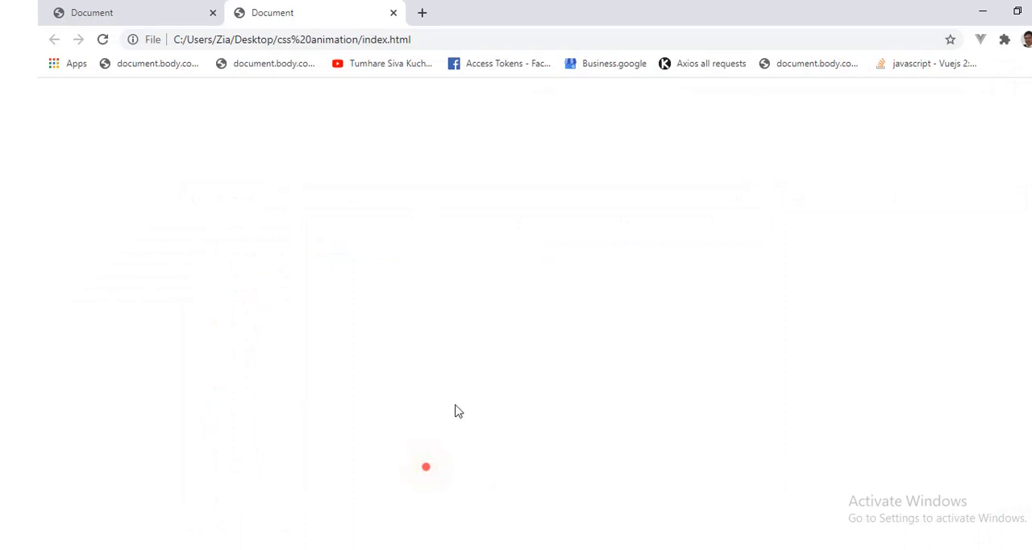